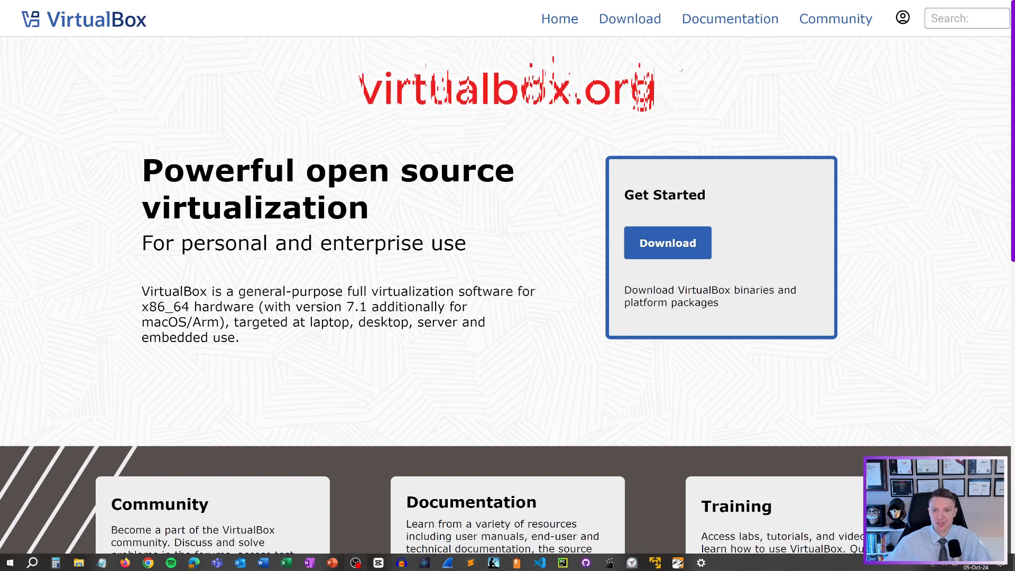
{"action": "mouse_move", "coordinate": [667, 243]}
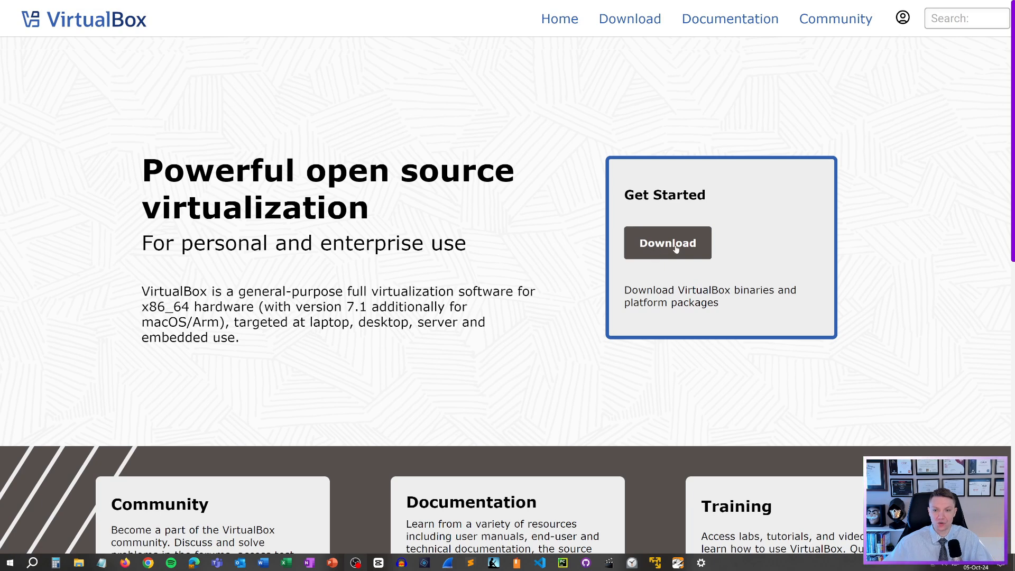
Reach the Download VirtualBox page listing the 7.1.2 Windows hosts package.
{"action": "left_click", "coordinate": [667, 243]}
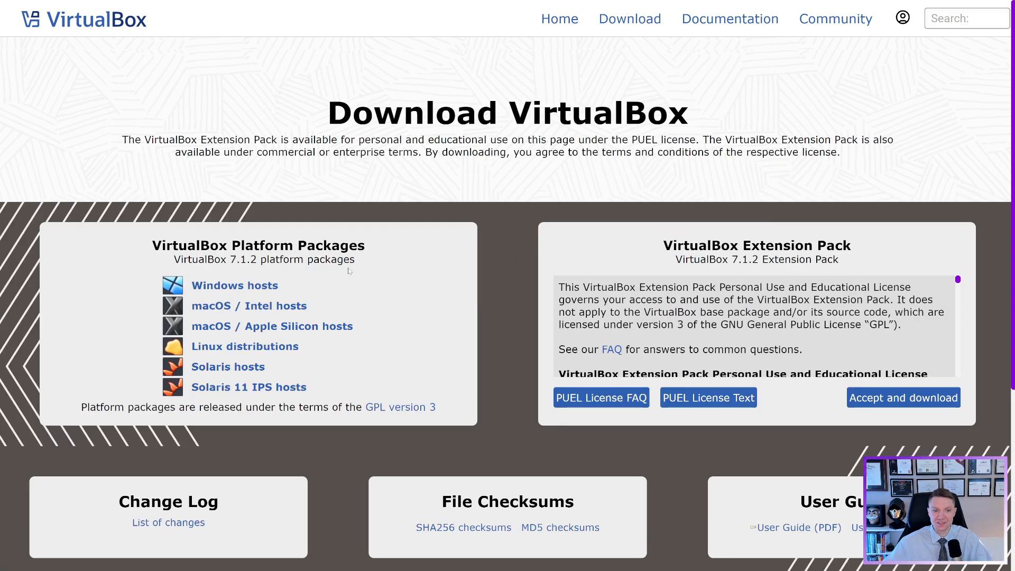
{"action": "double_click", "coordinate": [258, 245]}
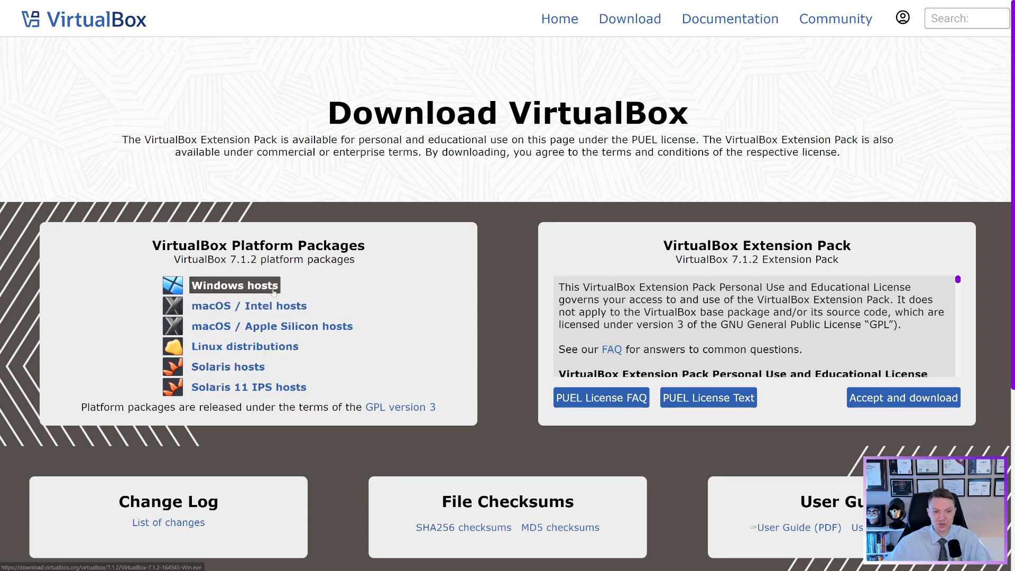
{"action": "mouse_move", "coordinate": [248, 305]}
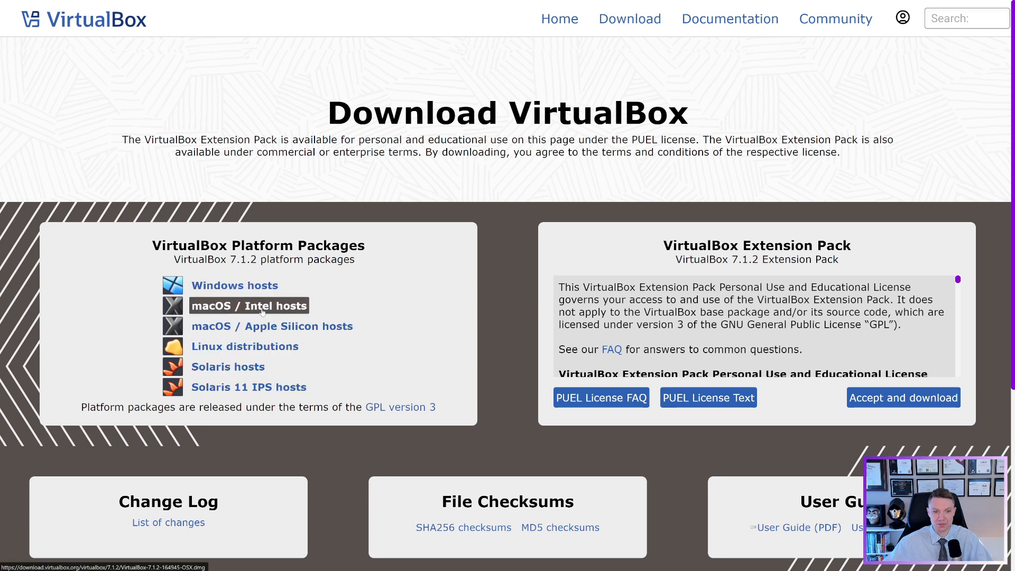
{"action": "mouse_move", "coordinate": [244, 346]}
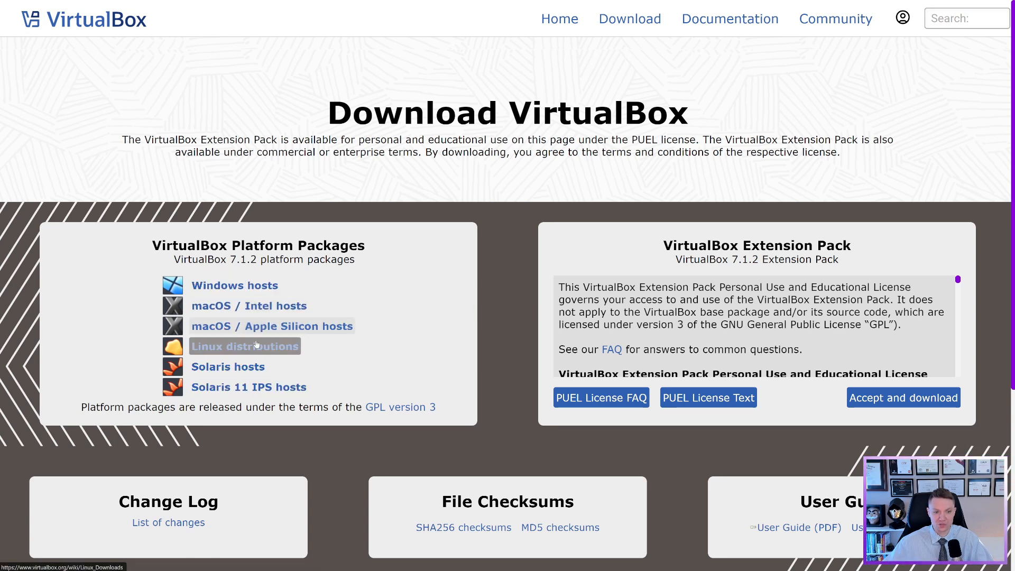
{"action": "mouse_move", "coordinate": [248, 304]}
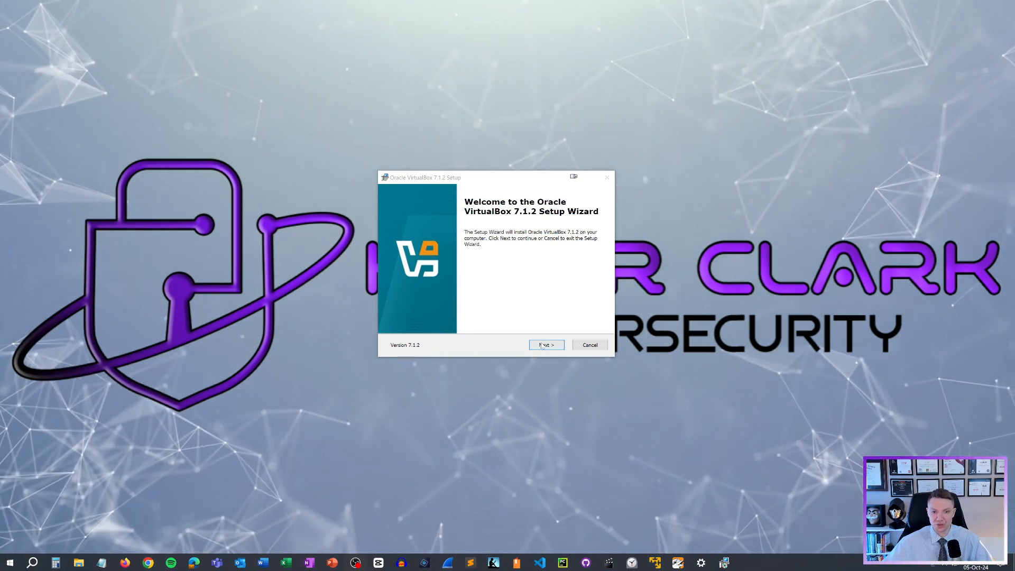
Accept the license and keep the default VirtualBox Application features in Custom Setup.
{"action": "left_click", "coordinate": [546, 345]}
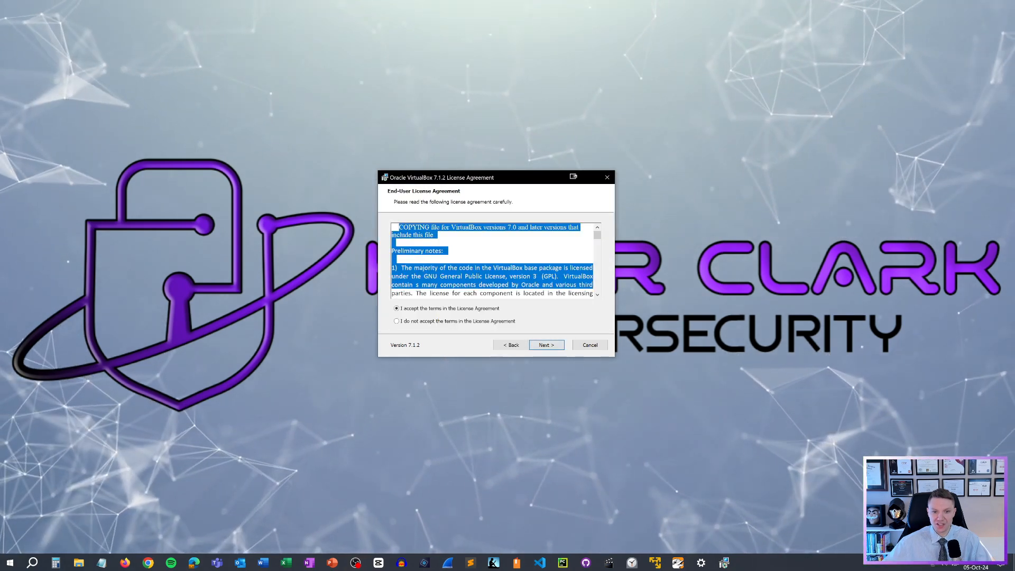
{"action": "scroll", "scroll_direction": "down", "scroll_amount": 3}
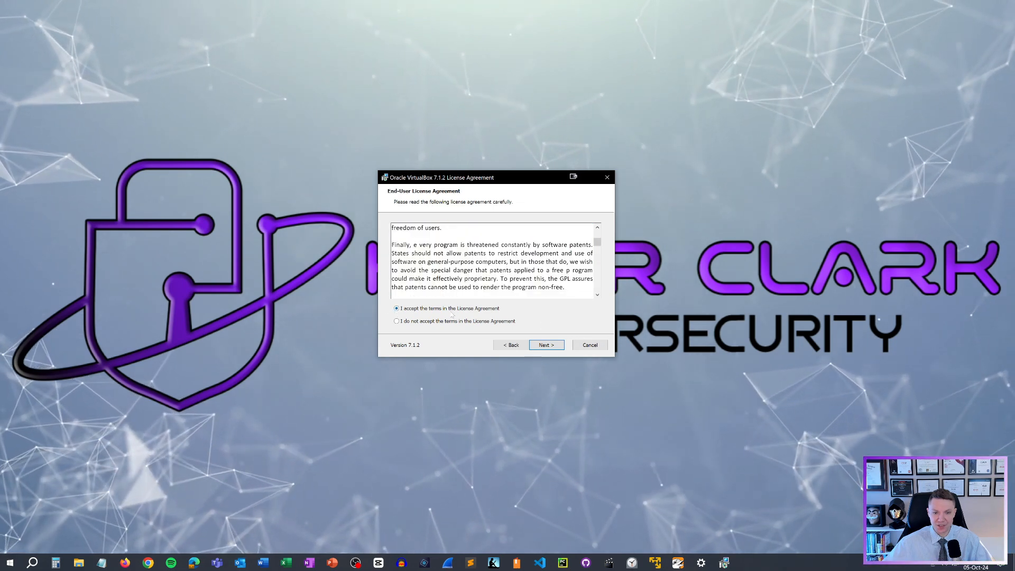
{"action": "left_click", "coordinate": [546, 345]}
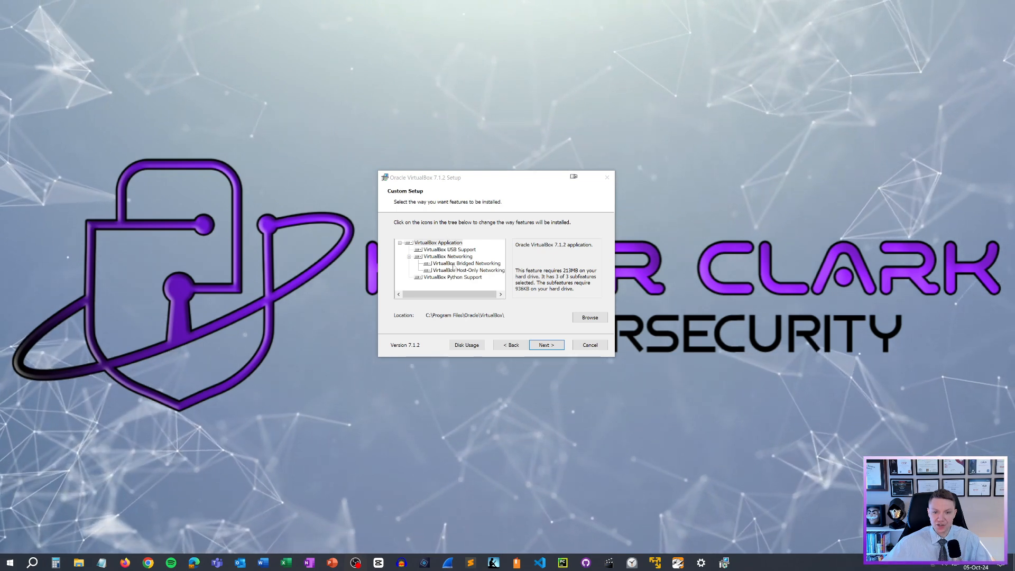
{"action": "left_click", "coordinate": [438, 243]}
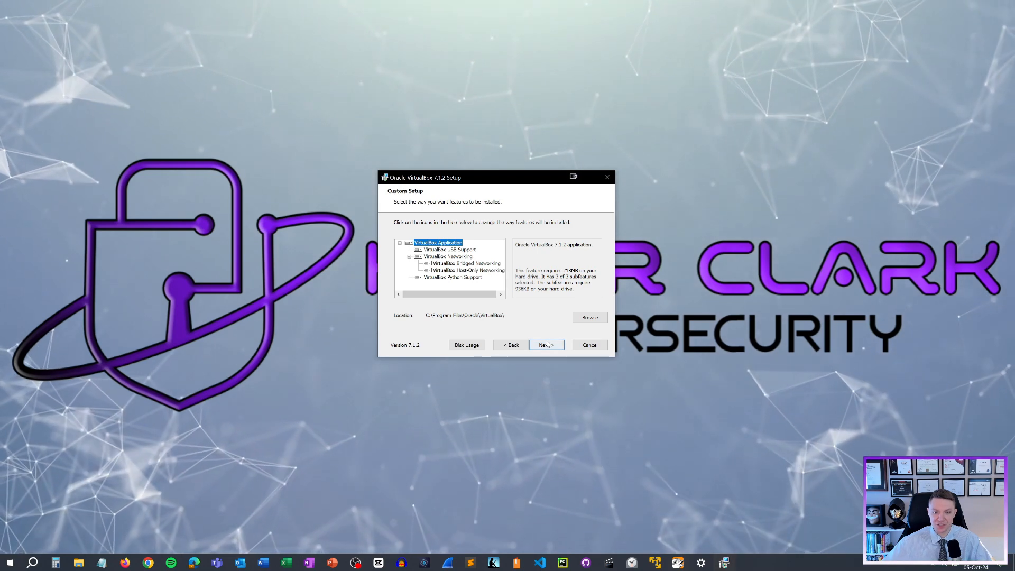
{"action": "left_click", "coordinate": [544, 344]}
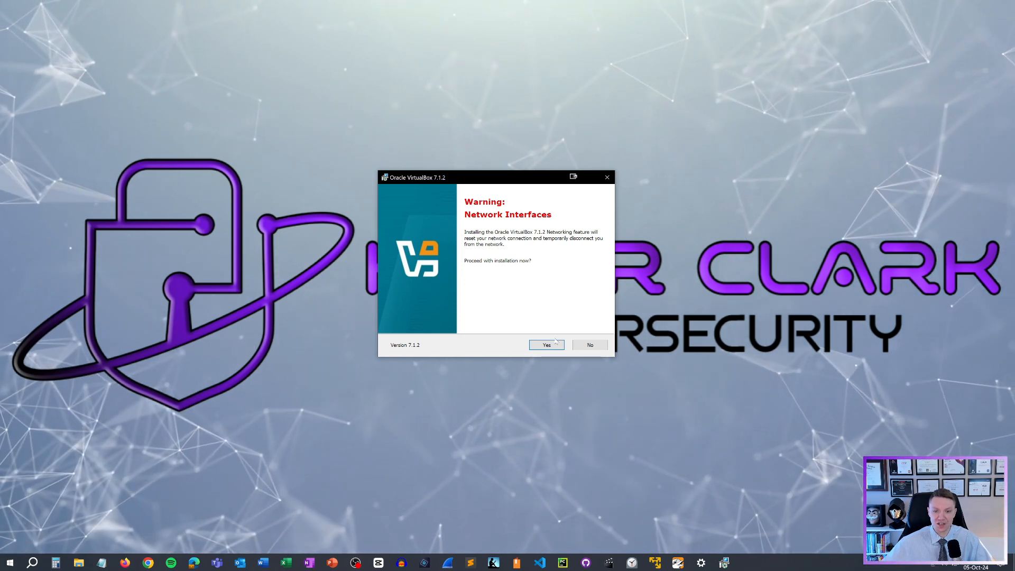
Approve the network and Python warnings, keep default shortcuts, and run the VirtualBox 7.1.2 install.
{"action": "left_click", "coordinate": [546, 344]}
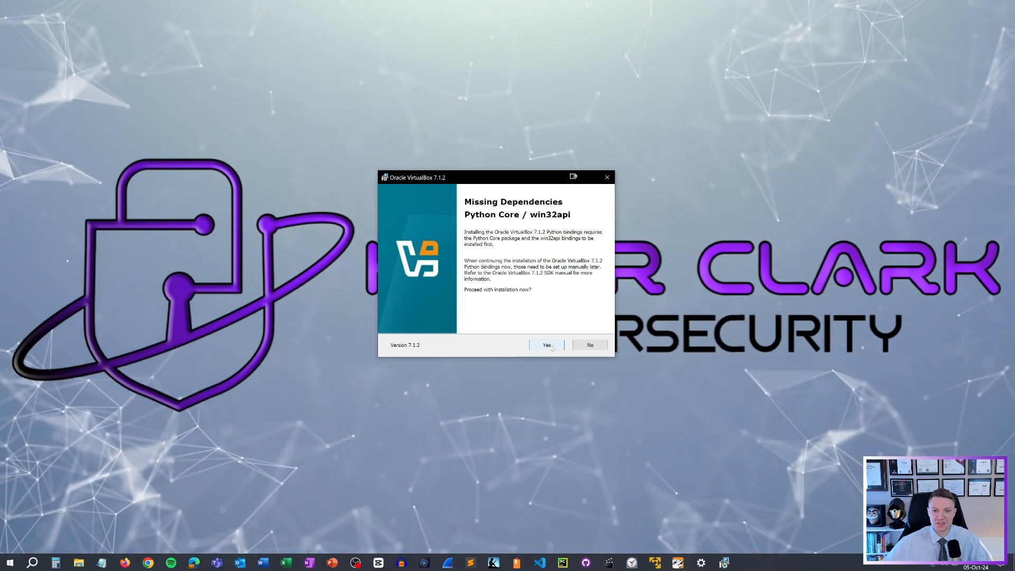
{"action": "left_click", "coordinate": [545, 345]}
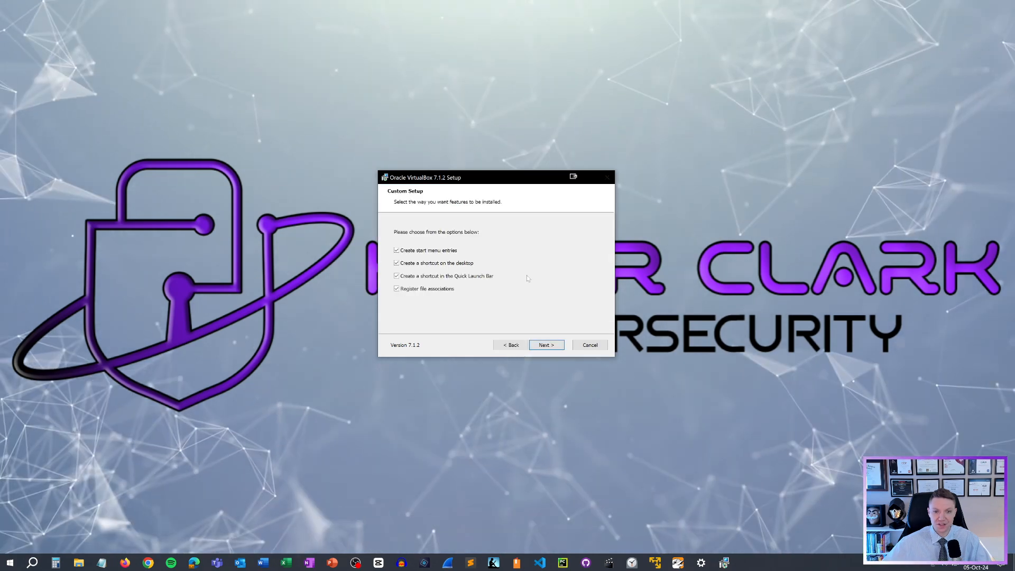
{"action": "mouse_move", "coordinate": [409, 309]}
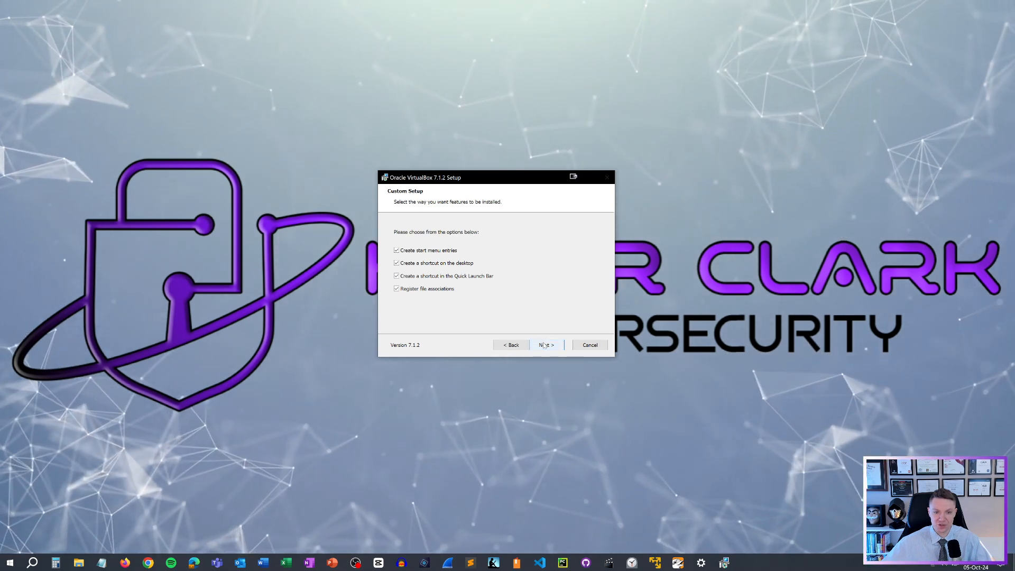
{"action": "left_click", "coordinate": [546, 344]}
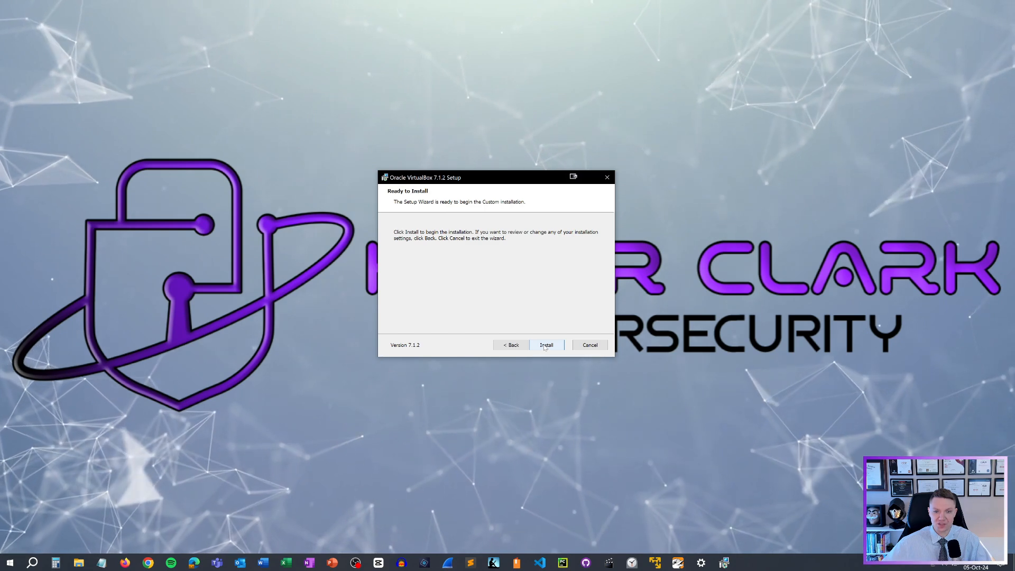
{"action": "left_click", "coordinate": [546, 345]}
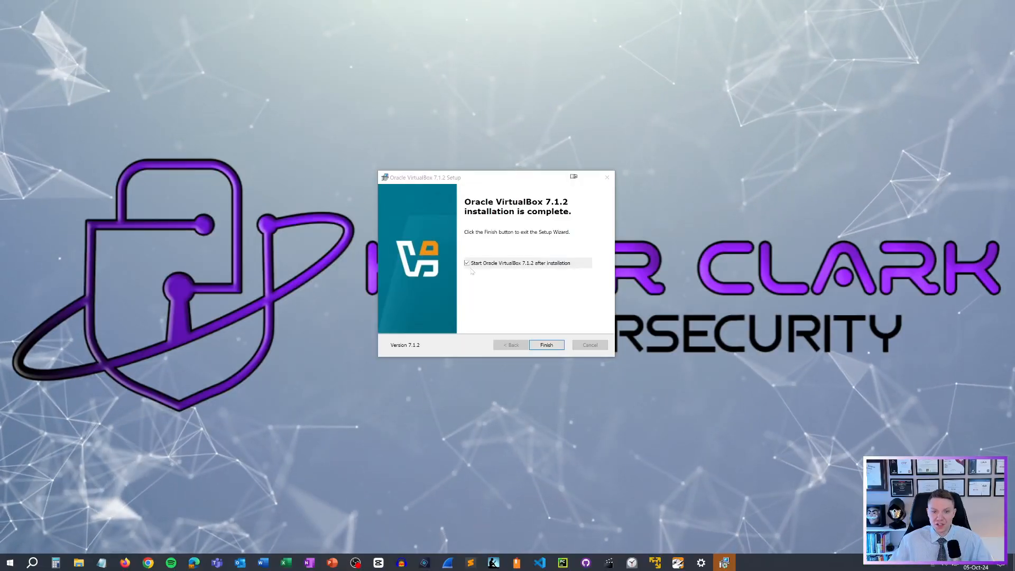
{"action": "left_click", "coordinate": [467, 263]}
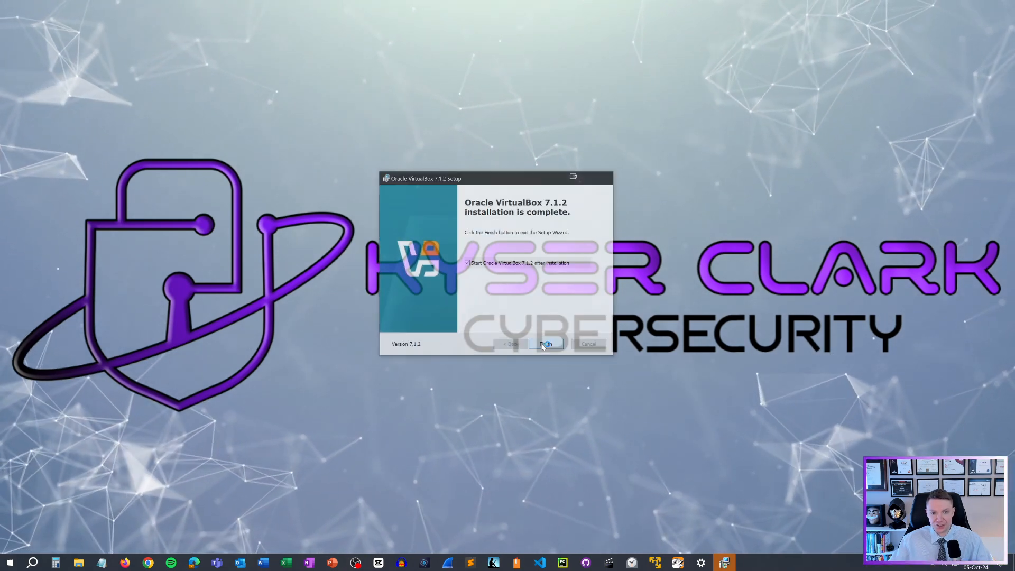
Finish the VirtualBox wizard and choose the Recommended Virtual Machines images on Get Kali.
{"action": "left_click", "coordinate": [546, 343]}
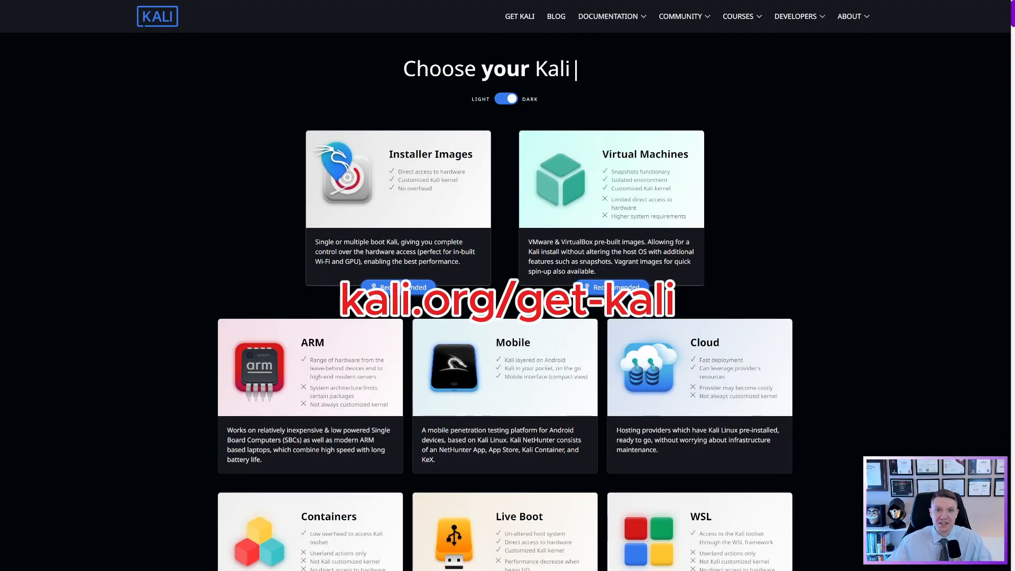
{"action": "left_click", "coordinate": [849, 16]}
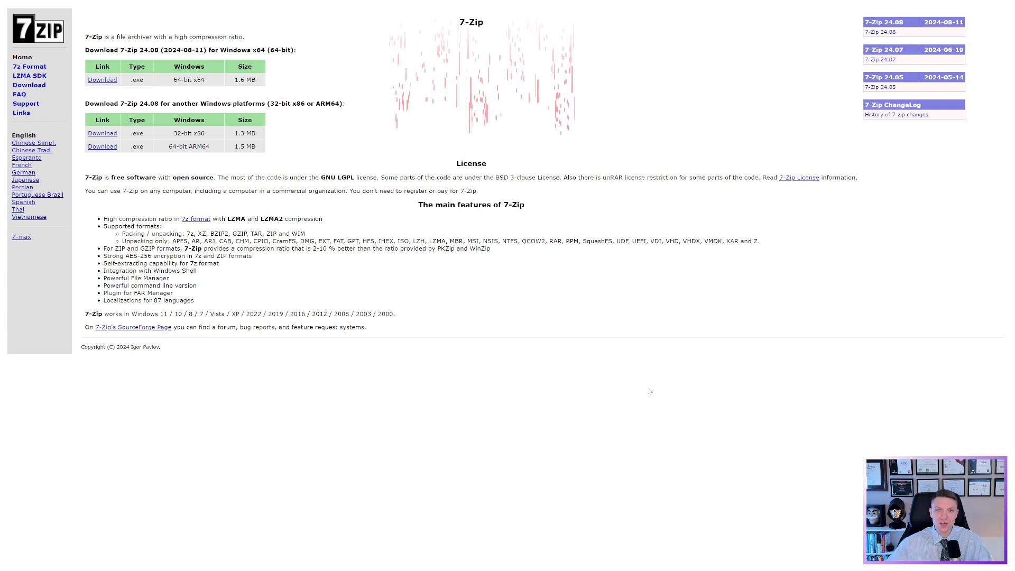
{"action": "mouse_move", "coordinate": [275, 200]}
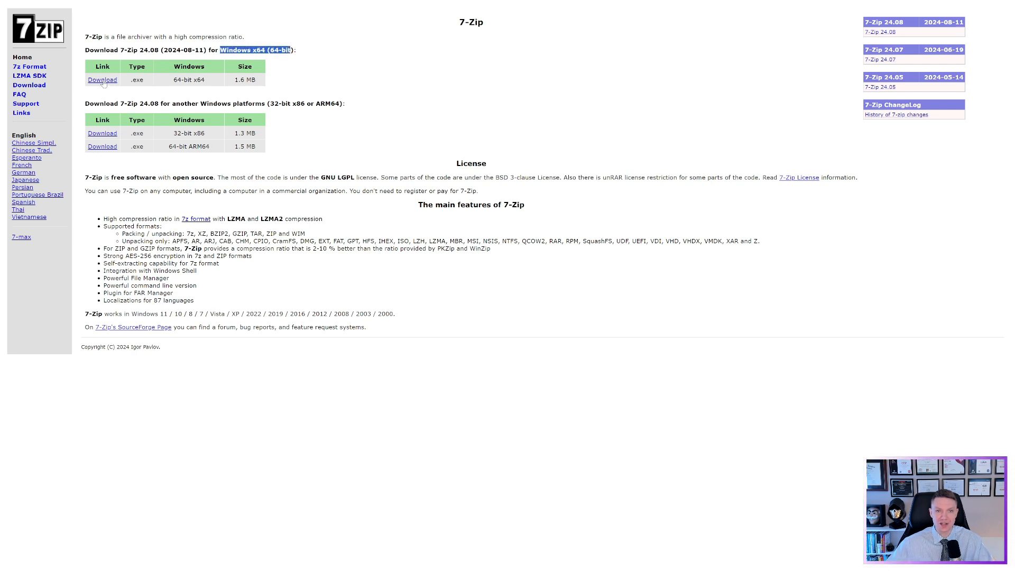
Download the 7-Zip 24.08 installer from the Windows x64 (64-bit) row.
{"action": "left_click", "coordinate": [102, 79]}
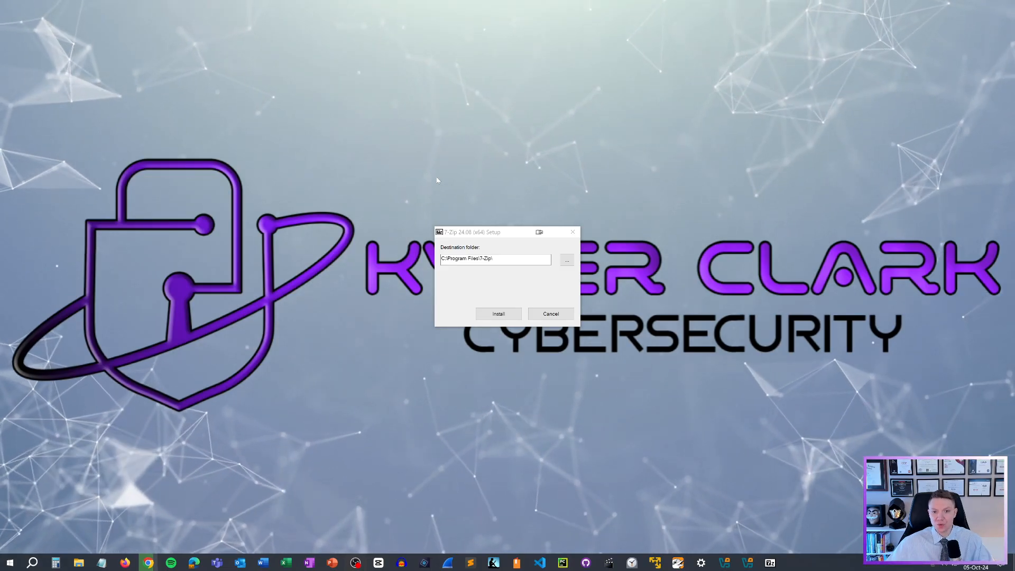
{"action": "mouse_move", "coordinate": [498, 313]}
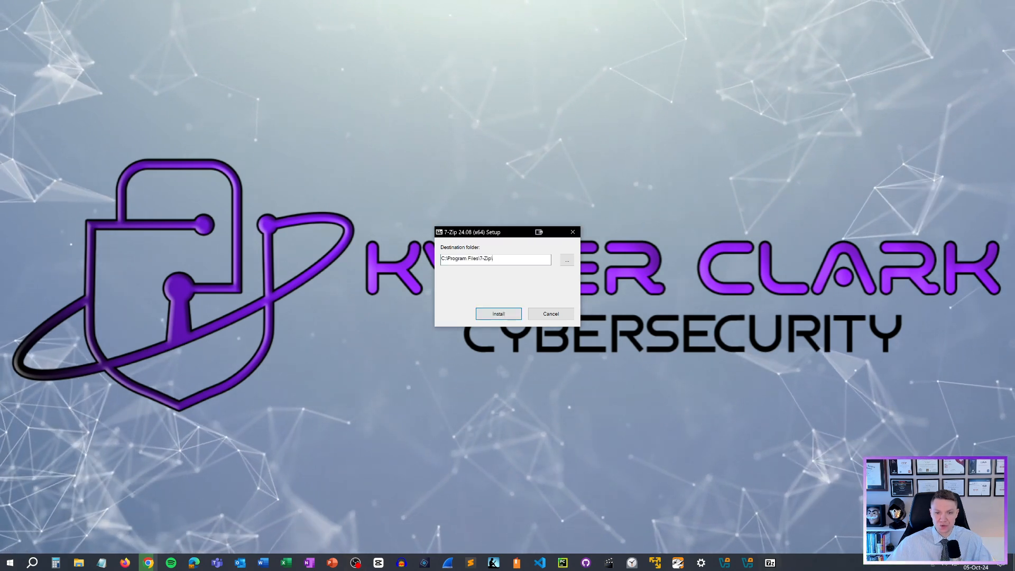
Install 7-Zip 24.08 to C:\Program Files\7-Zip and close the finished installer.
{"action": "triple_click", "coordinate": [494, 259]}
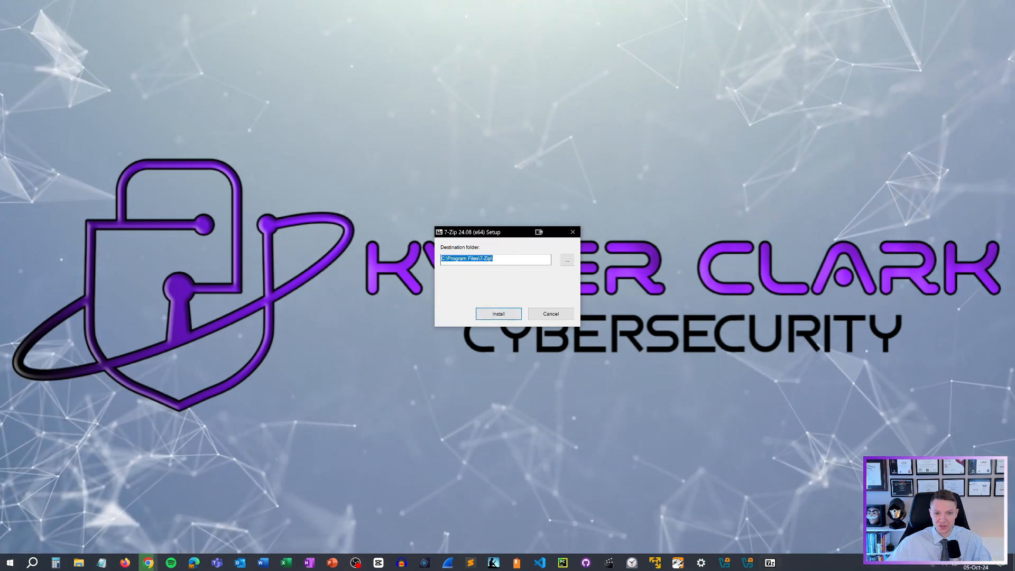
{"action": "left_click", "coordinate": [498, 312]}
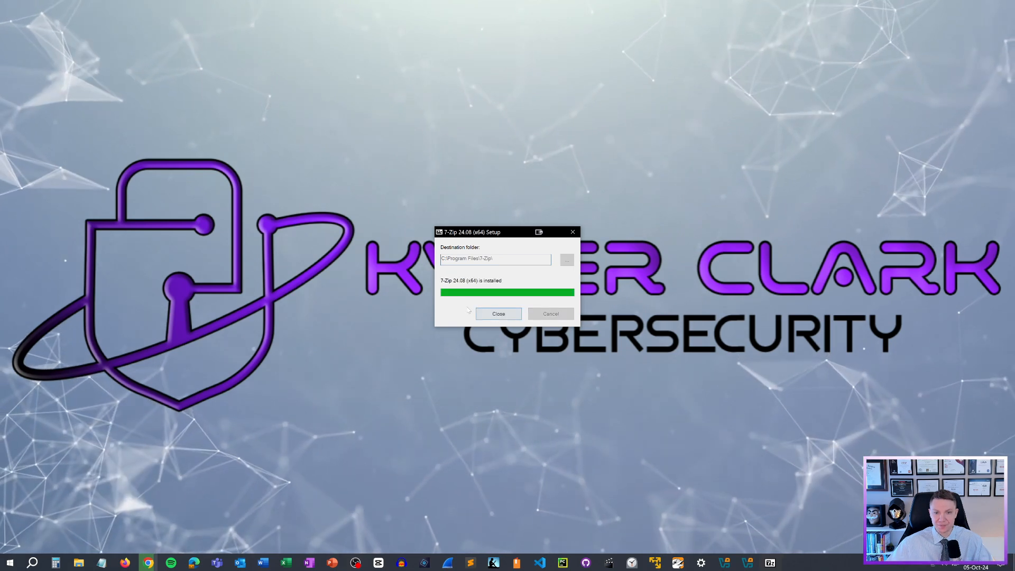
{"action": "mouse_move", "coordinate": [498, 314]}
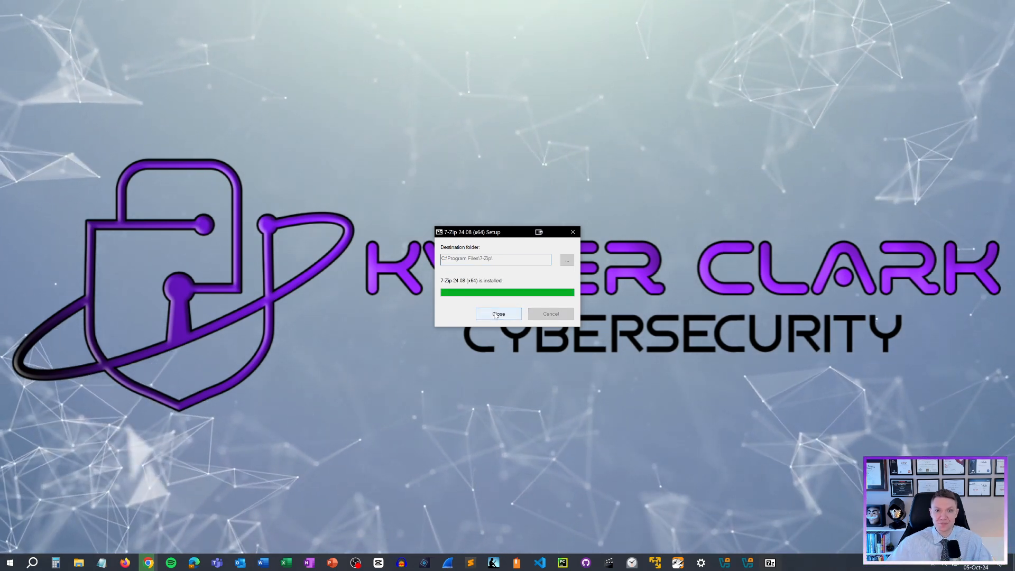
{"action": "left_click", "coordinate": [498, 314]}
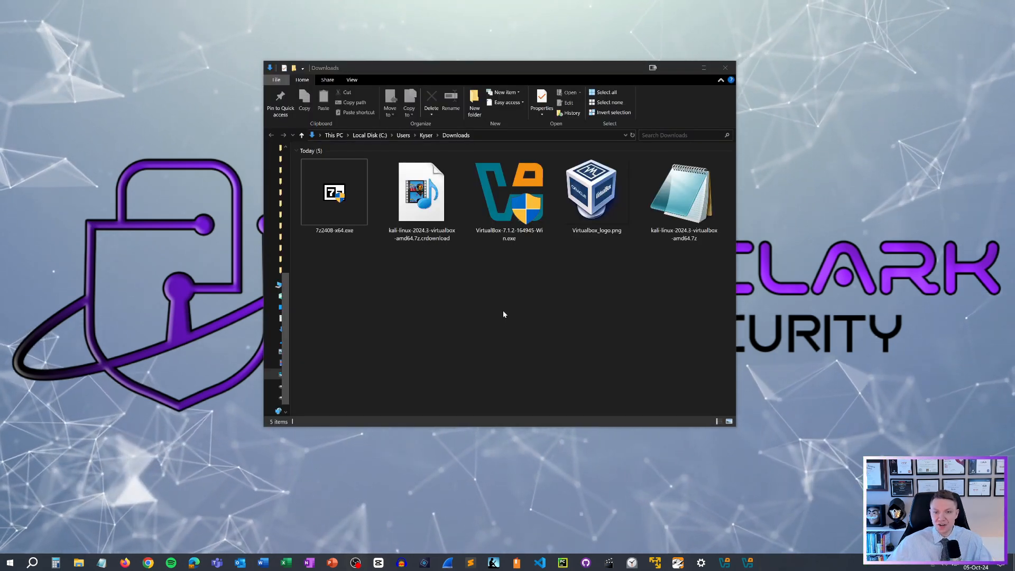
Extract kali-linux-2024.3-virtualbox-amd64.7z with 7-Zip Extract Here and select the new Kali folder.
{"action": "left_click", "coordinate": [683, 191]}
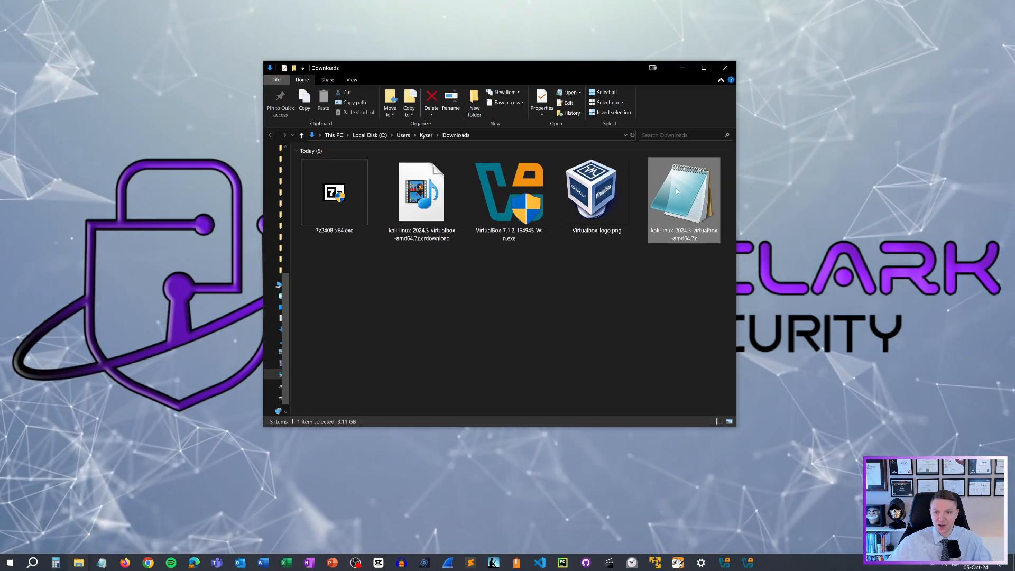
{"action": "right_click", "coordinate": [683, 194]}
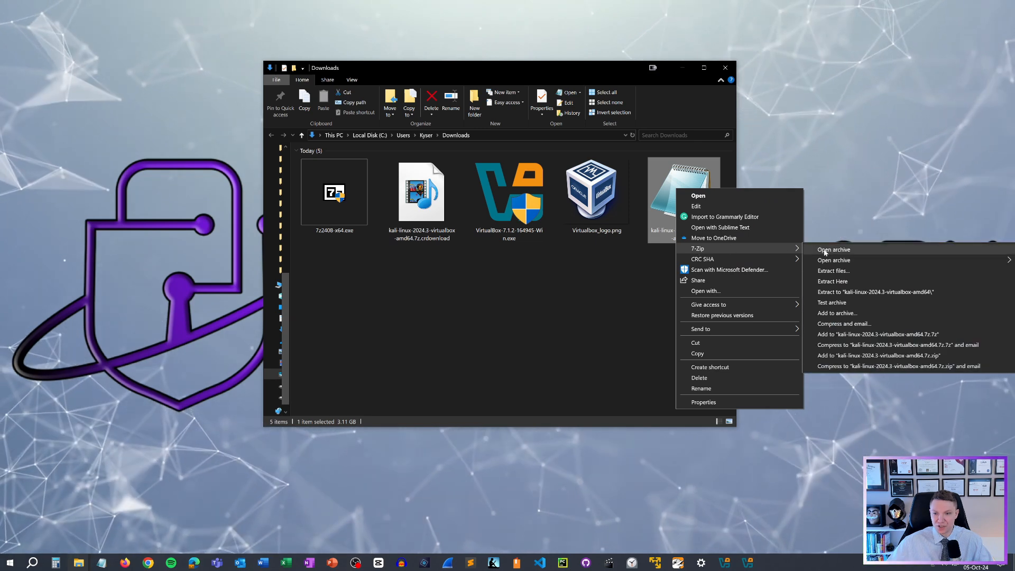
{"action": "mouse_move", "coordinate": [833, 281]}
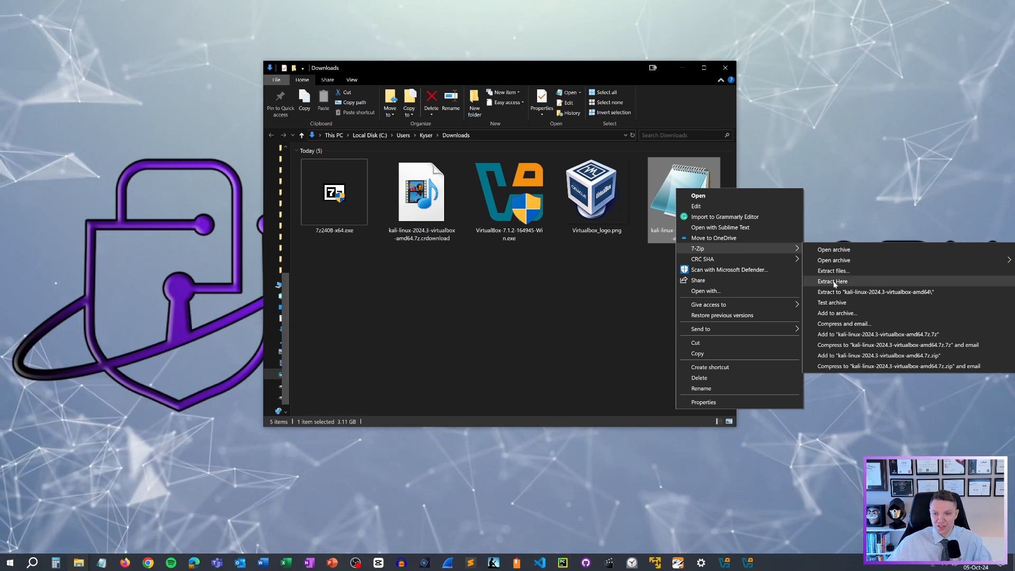
{"action": "left_click", "coordinate": [832, 281]}
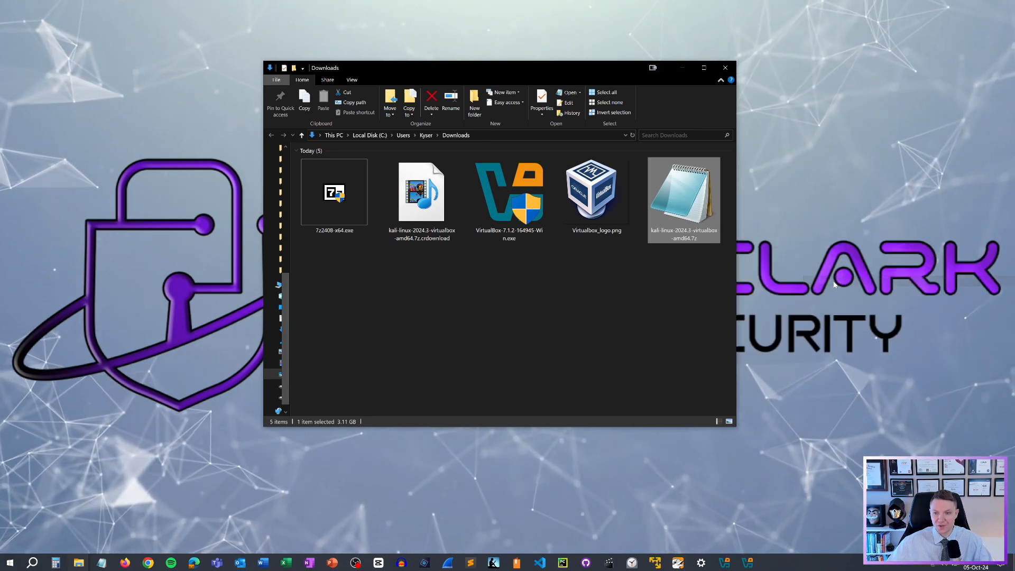
{"action": "double_click", "coordinate": [683, 191]}
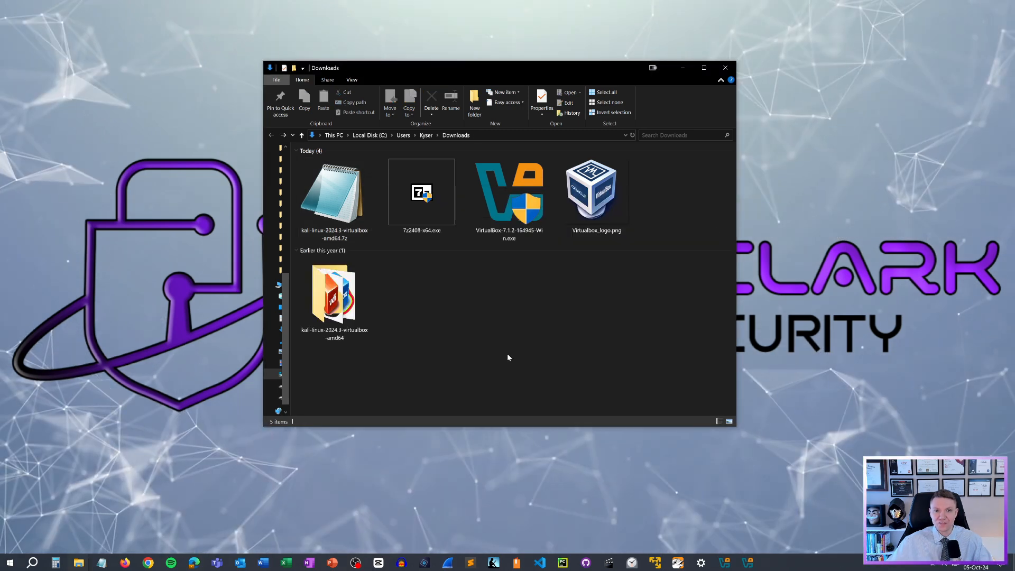
{"action": "left_click", "coordinate": [334, 292]}
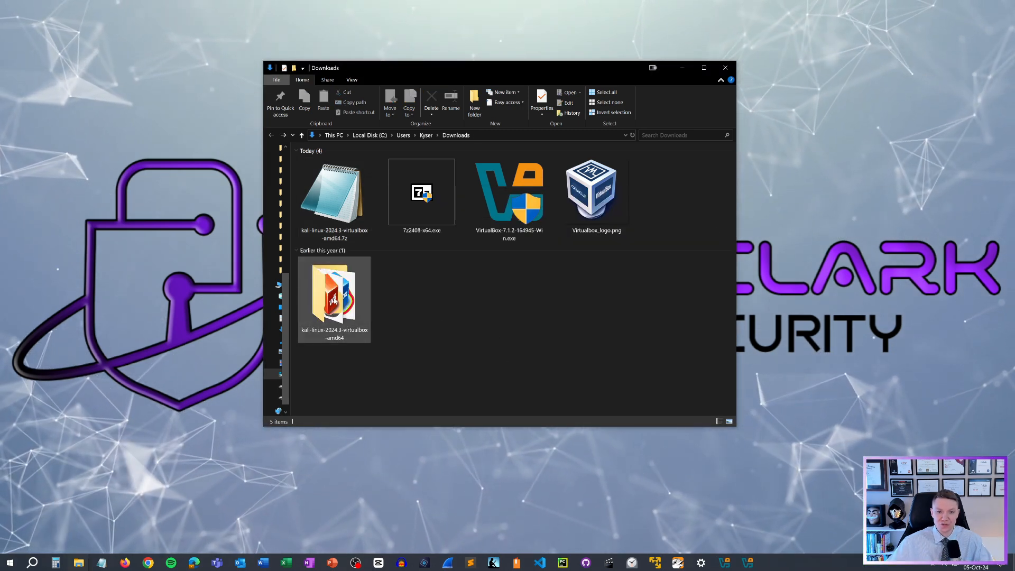
Enter the kali-linux-2024.3-virtualbox-amd64 folder and select its .vbox machine file.
{"action": "double_click", "coordinate": [334, 295]}
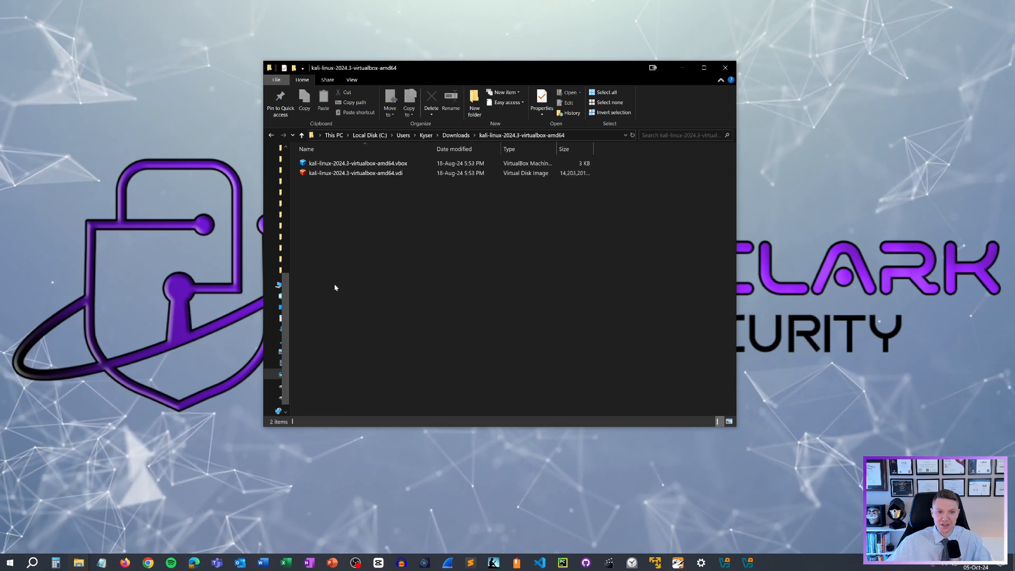
{"action": "left_click", "coordinate": [357, 163]}
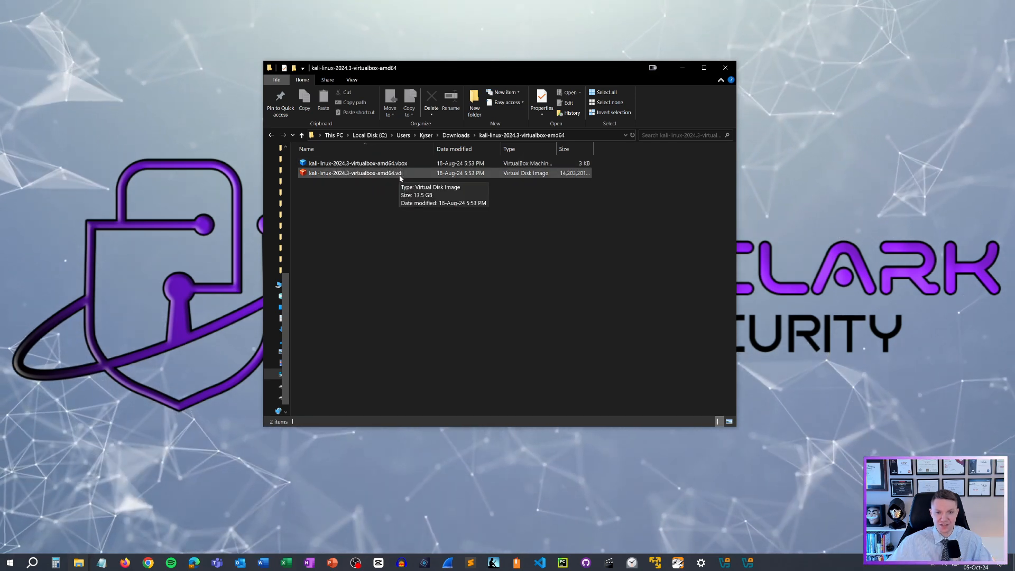
{"action": "left_click", "coordinate": [356, 163]}
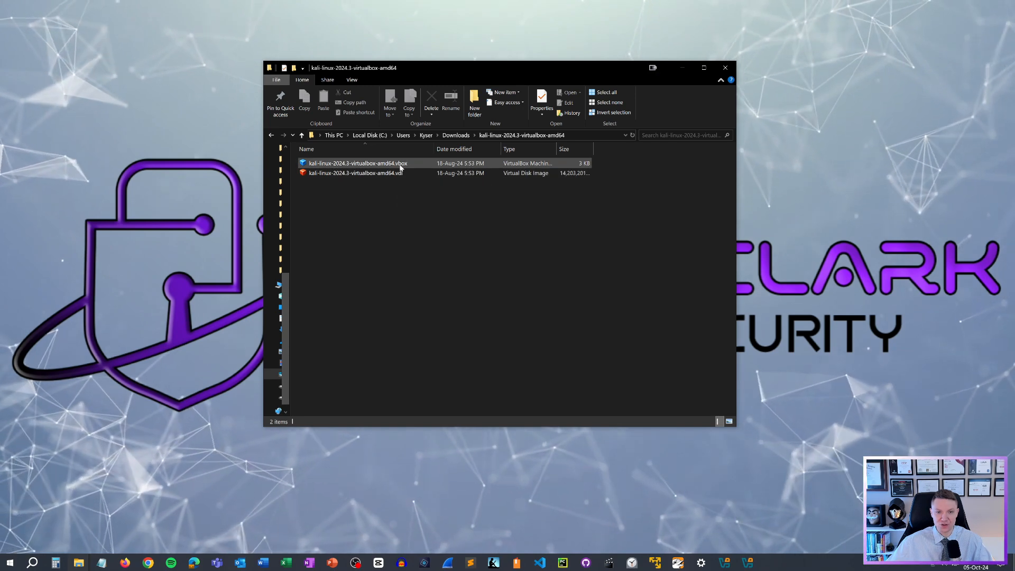
{"action": "left_click", "coordinate": [356, 162]}
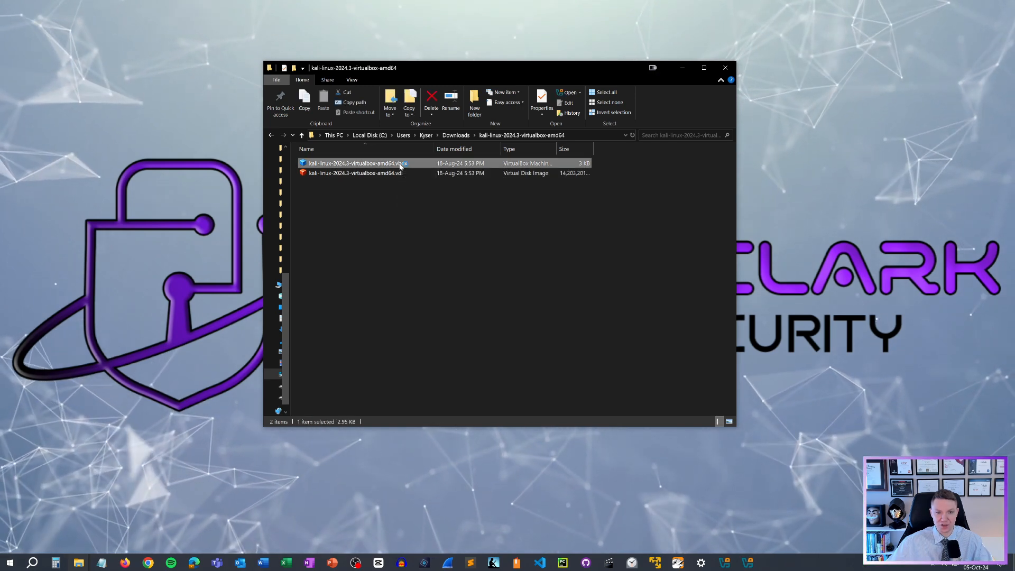
Register the Kali .vbox machine in VirtualBox Manager and start it to the login screen.
{"action": "double_click", "coordinate": [355, 162]}
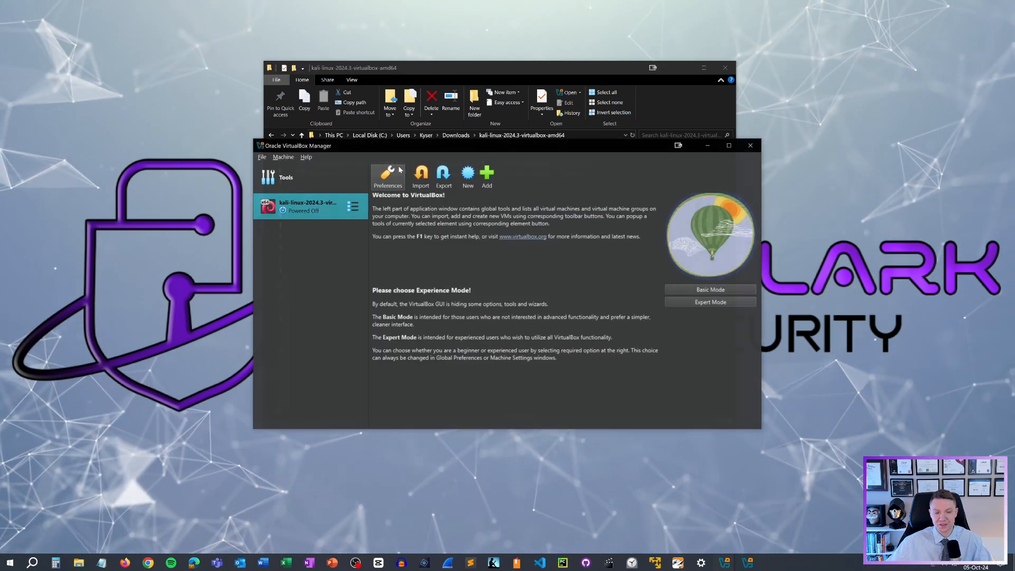
{"action": "left_click", "coordinate": [307, 206]}
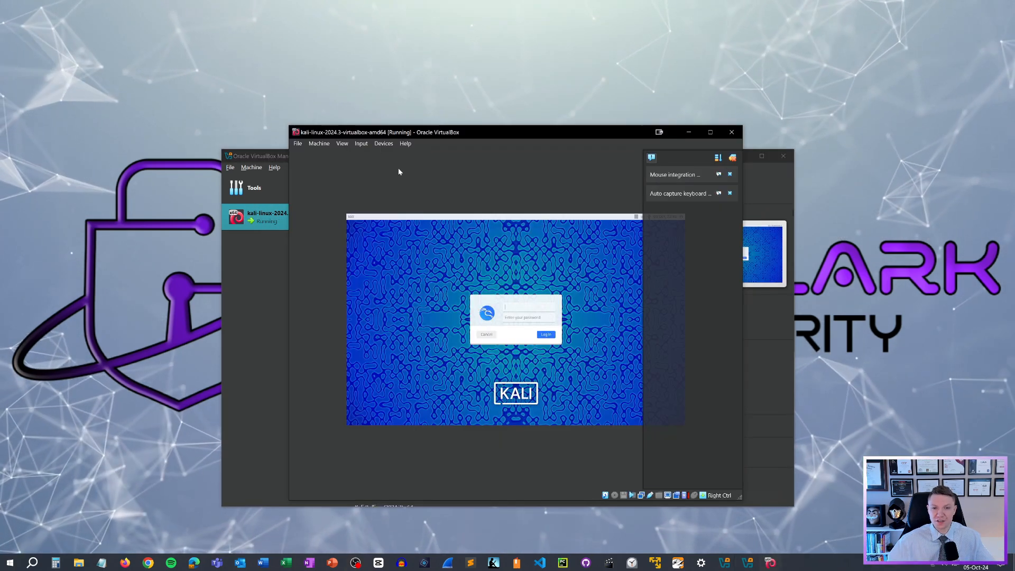
{"action": "mouse_move", "coordinate": [408, 171]}
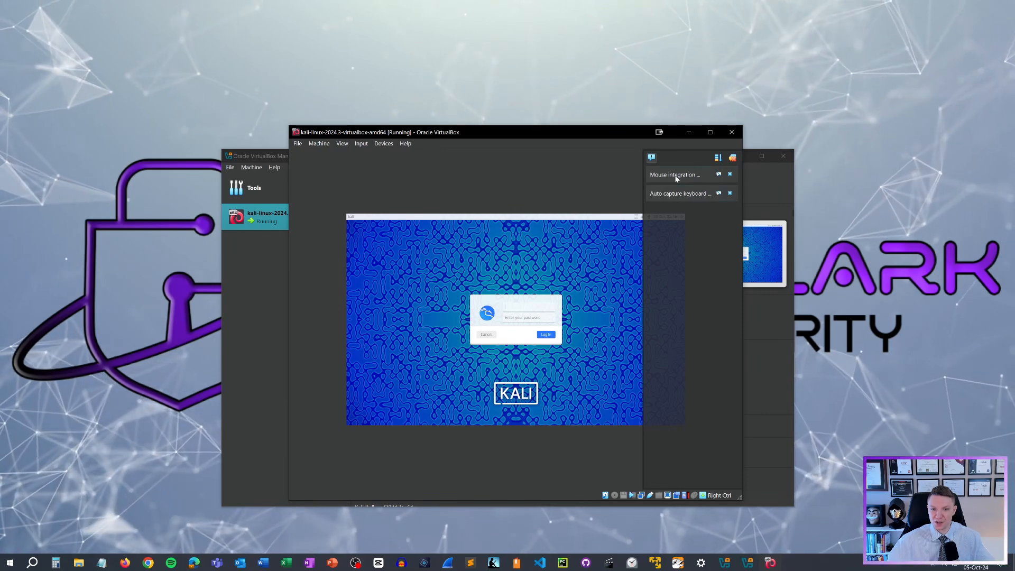
{"action": "mouse_move", "coordinate": [677, 198]}
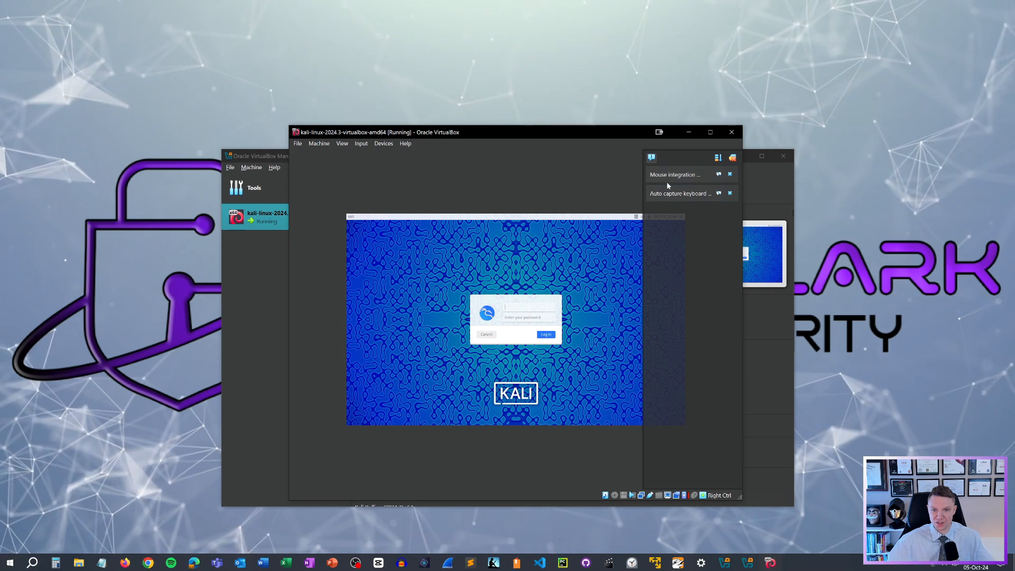
{"action": "mouse_move", "coordinate": [734, 167]}
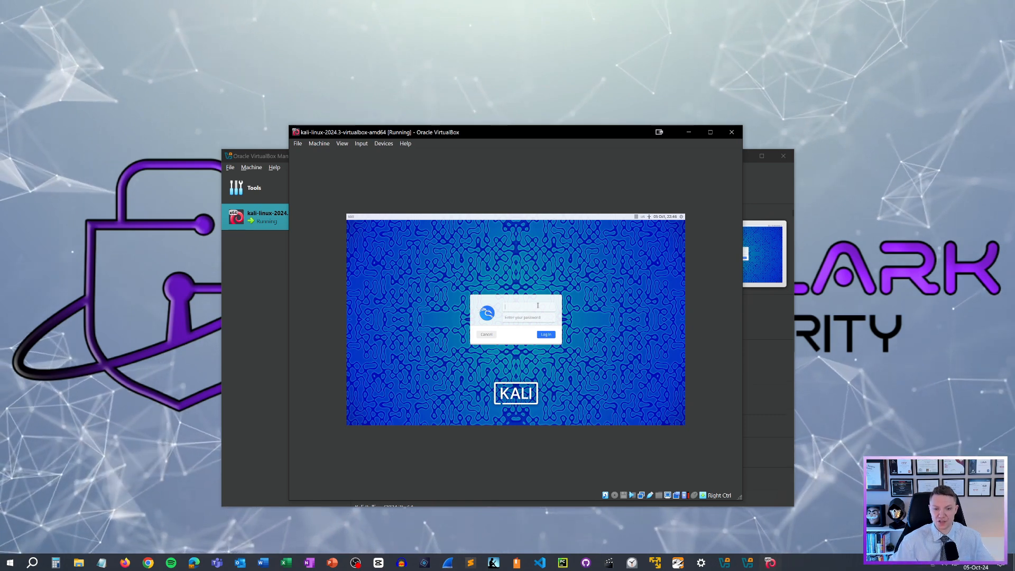
Log into the Kali VM with username kali and its password to reach the desktop.
{"action": "type", "text": "kali"}
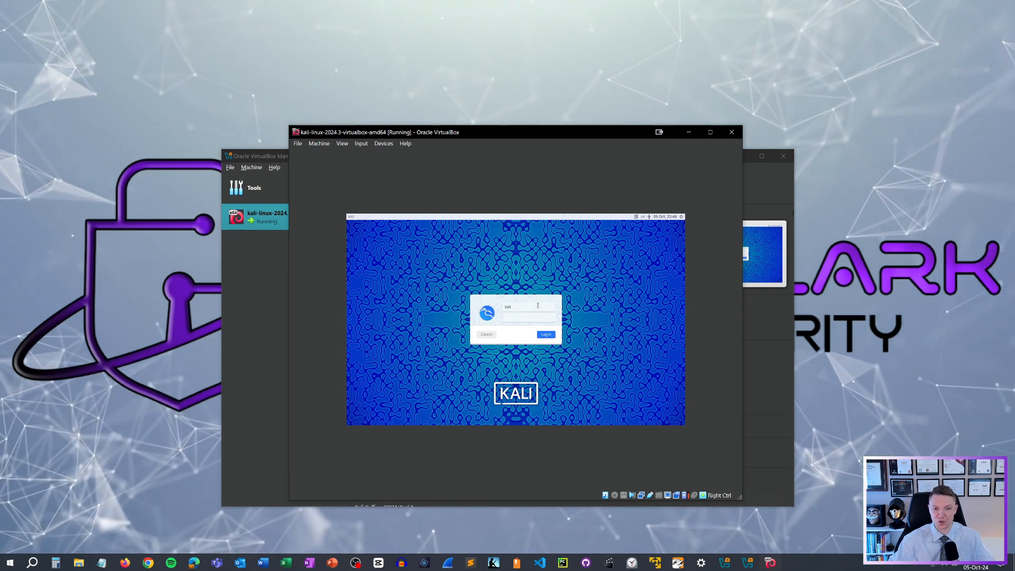
{"action": "left_click", "coordinate": [545, 334]}
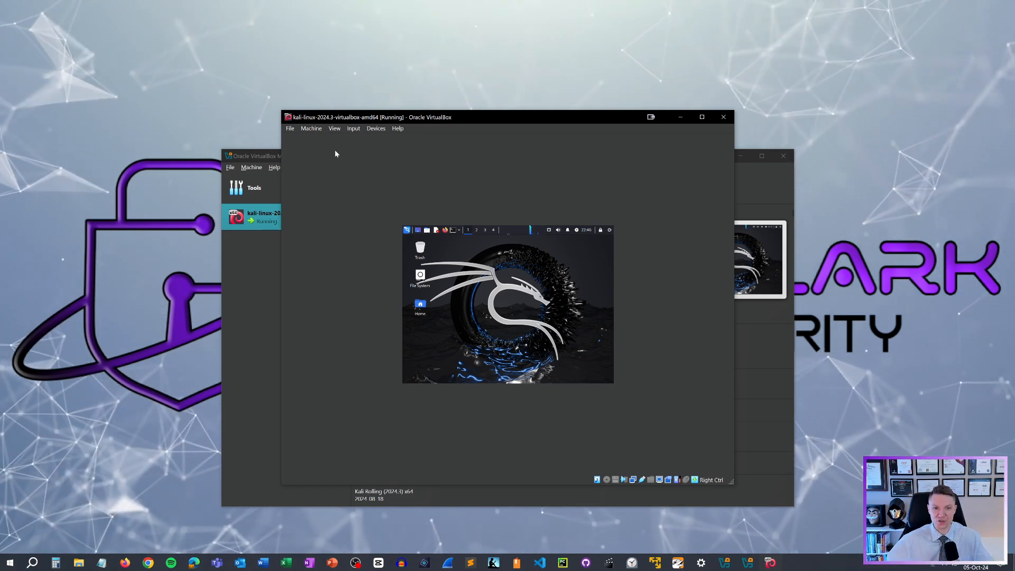
Switch the Kali machine window to View > Scaled Mode, keeping the notice enabled, and confirm Switch.
{"action": "left_click", "coordinate": [334, 128]}
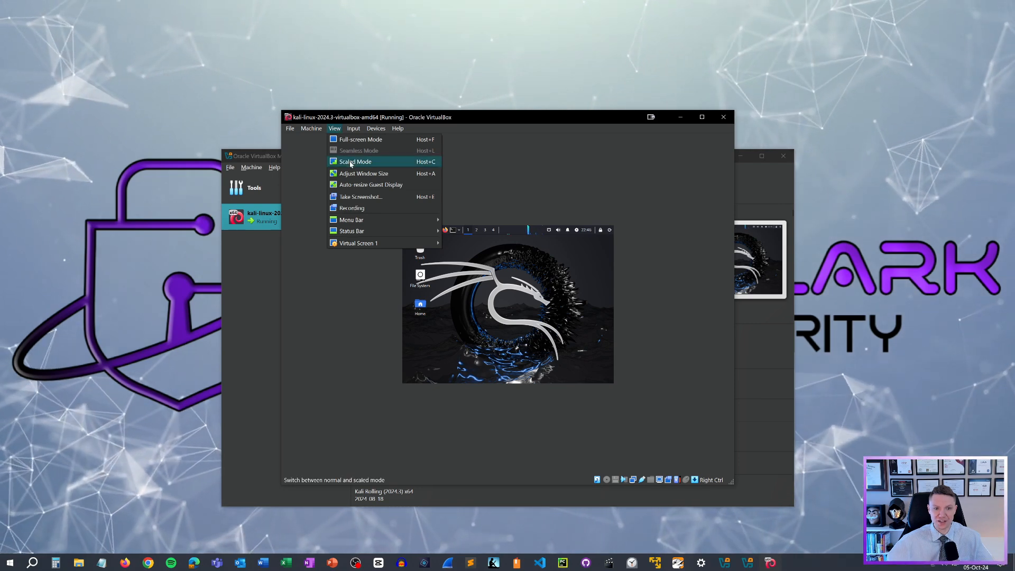
{"action": "left_click", "coordinate": [355, 161]}
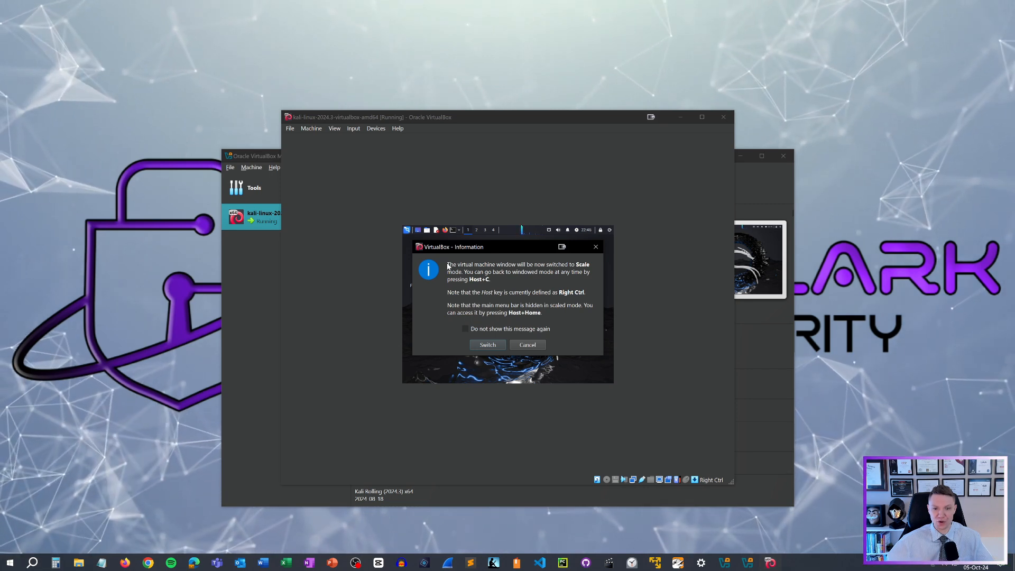
{"action": "left_click", "coordinate": [466, 329]}
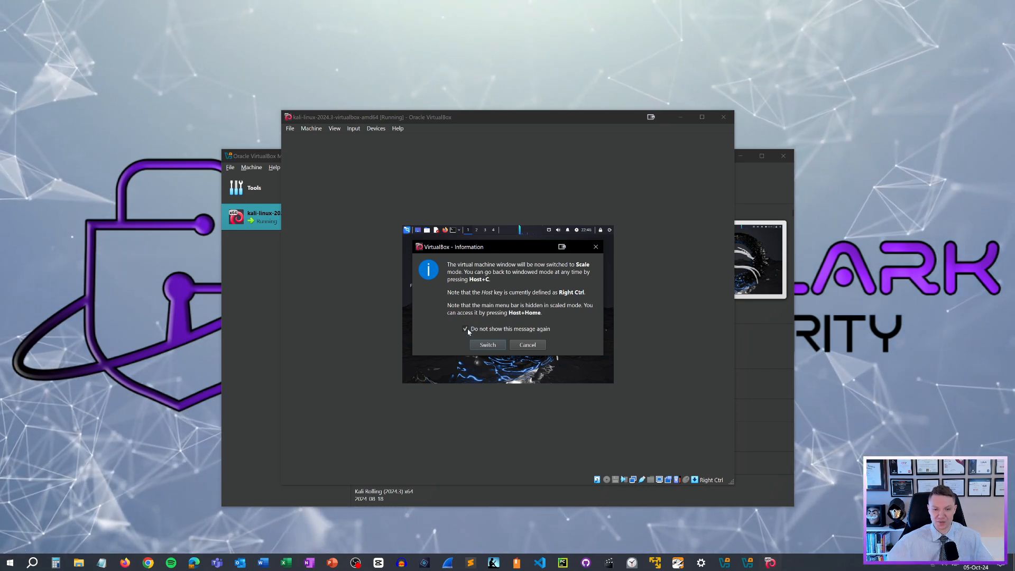
{"action": "left_click", "coordinate": [465, 329]}
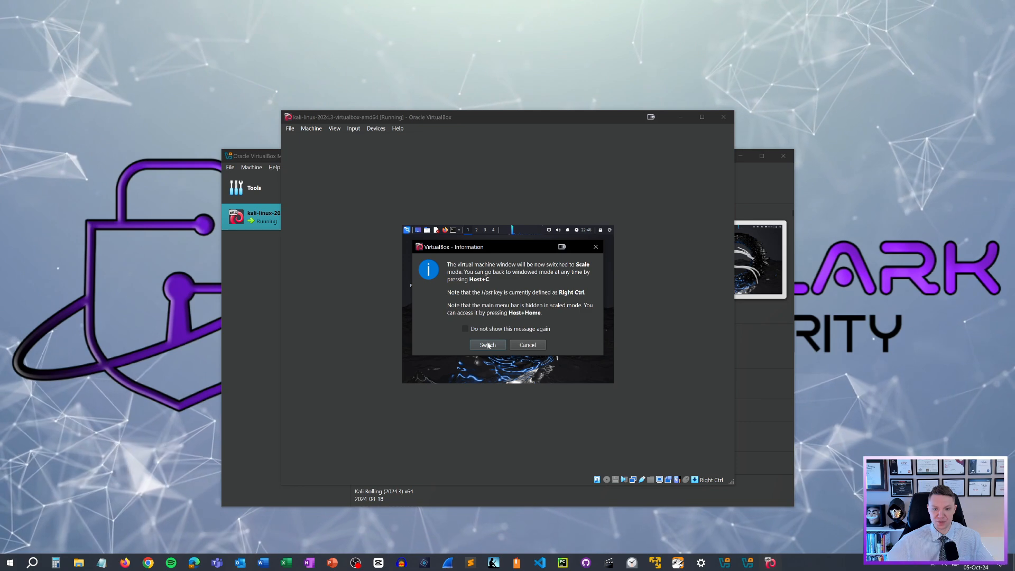
{"action": "left_click", "coordinate": [486, 344]}
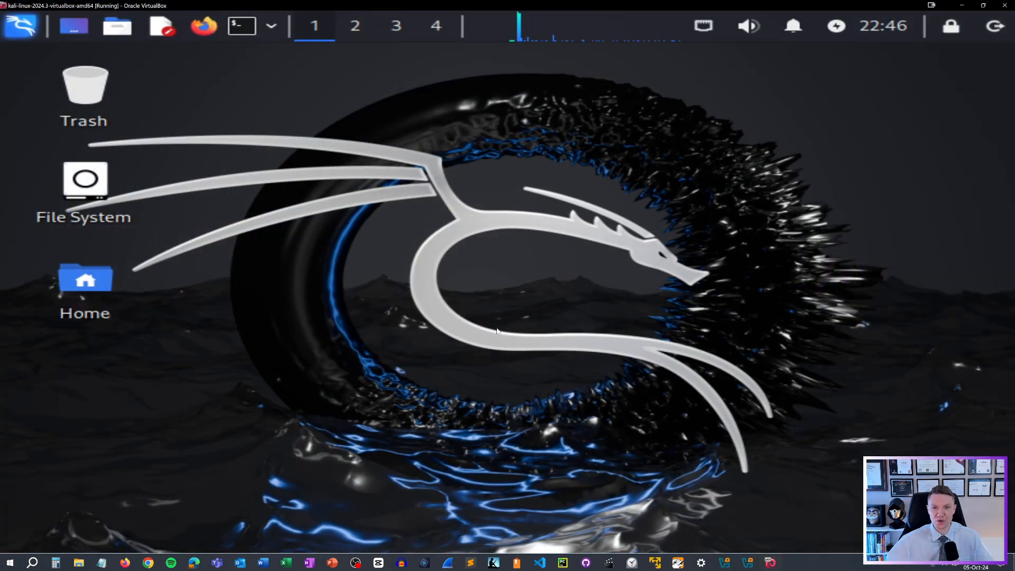
{"action": "mouse_move", "coordinate": [518, 171]}
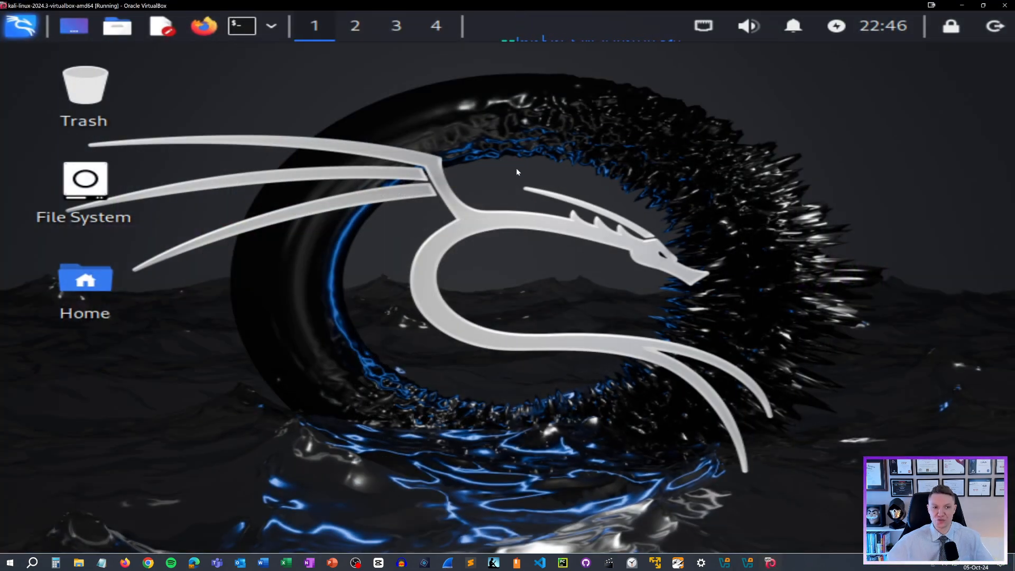
{"action": "mouse_move", "coordinate": [350, 200]}
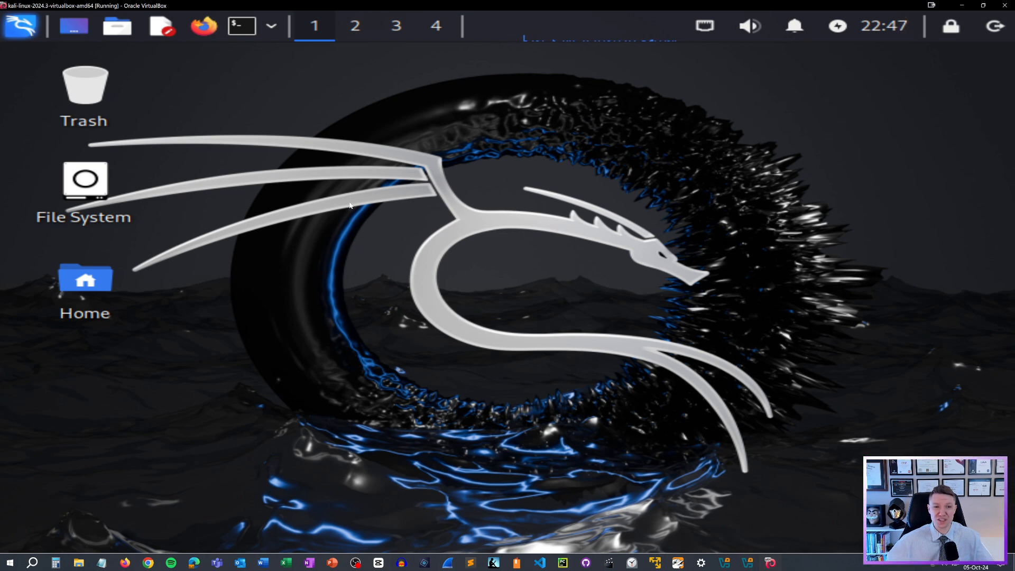
{"action": "mouse_move", "coordinate": [311, 152]}
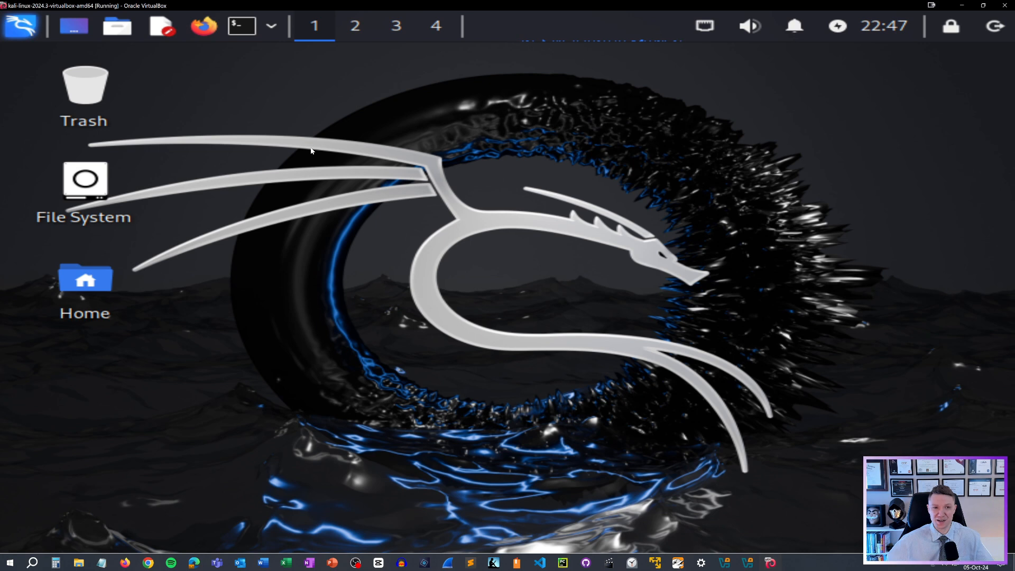
{"action": "mouse_move", "coordinate": [268, 103]}
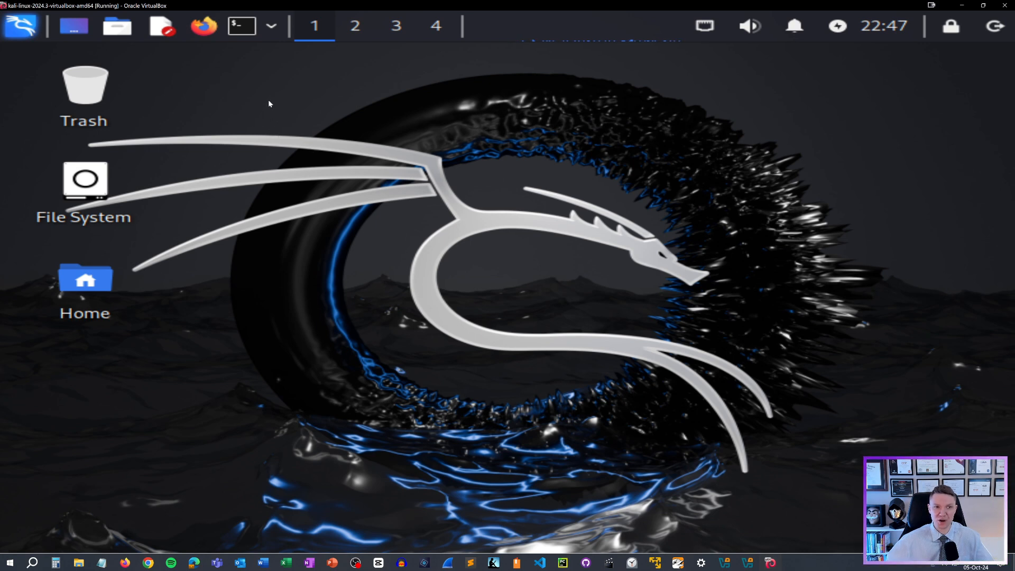
{"action": "mouse_move", "coordinate": [240, 126]}
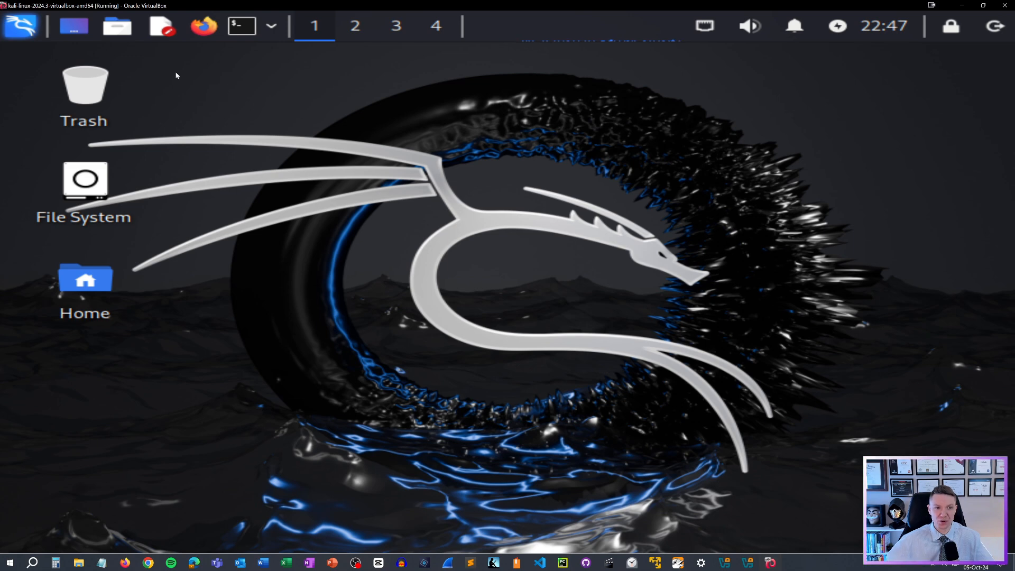
{"action": "left_click", "coordinate": [21, 25]}
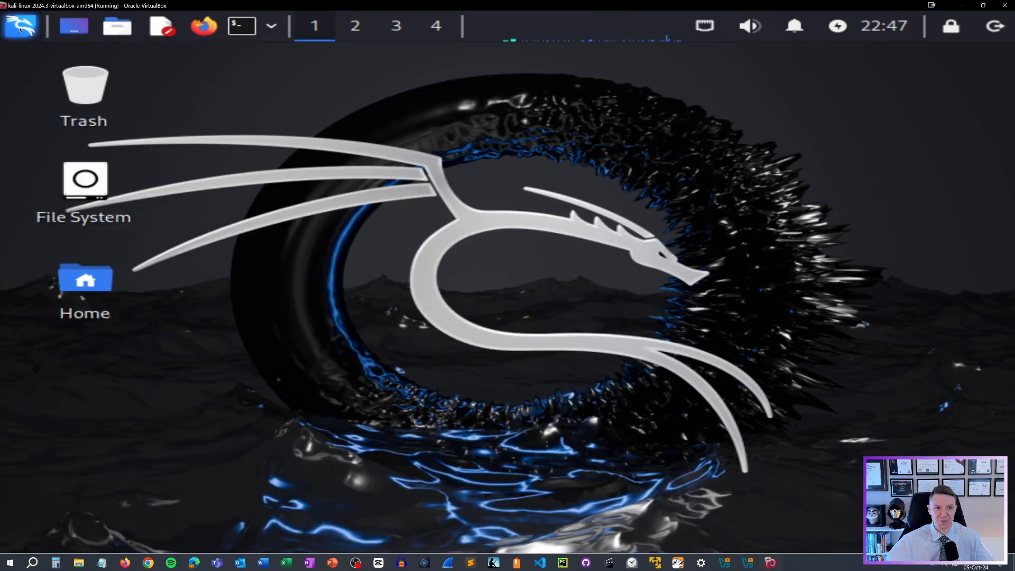
{"action": "mouse_move", "coordinate": [20, 24]}
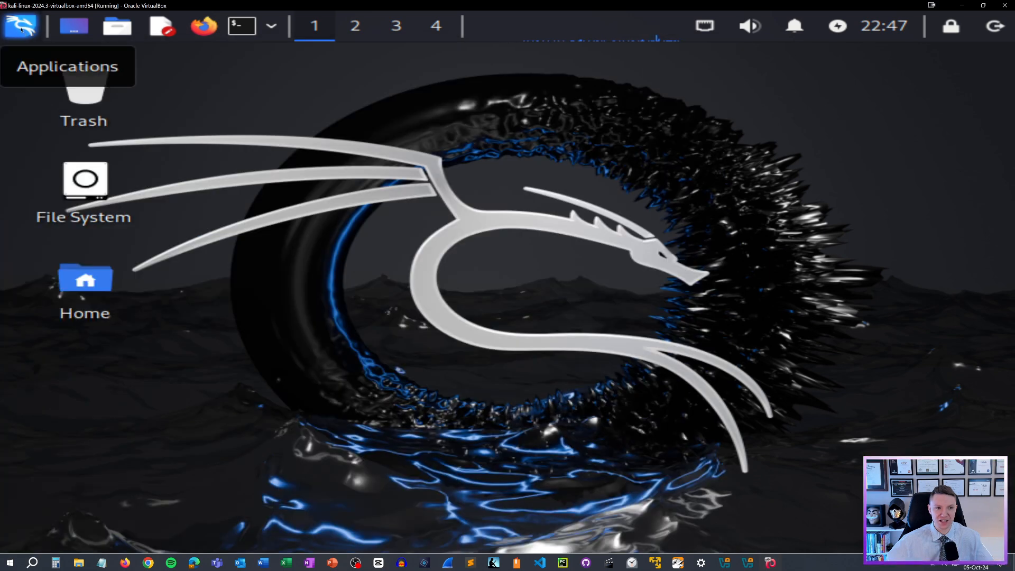
Find Display in the Kali Applications menu by searching 'd' and launch it.
{"action": "left_click", "coordinate": [21, 25]}
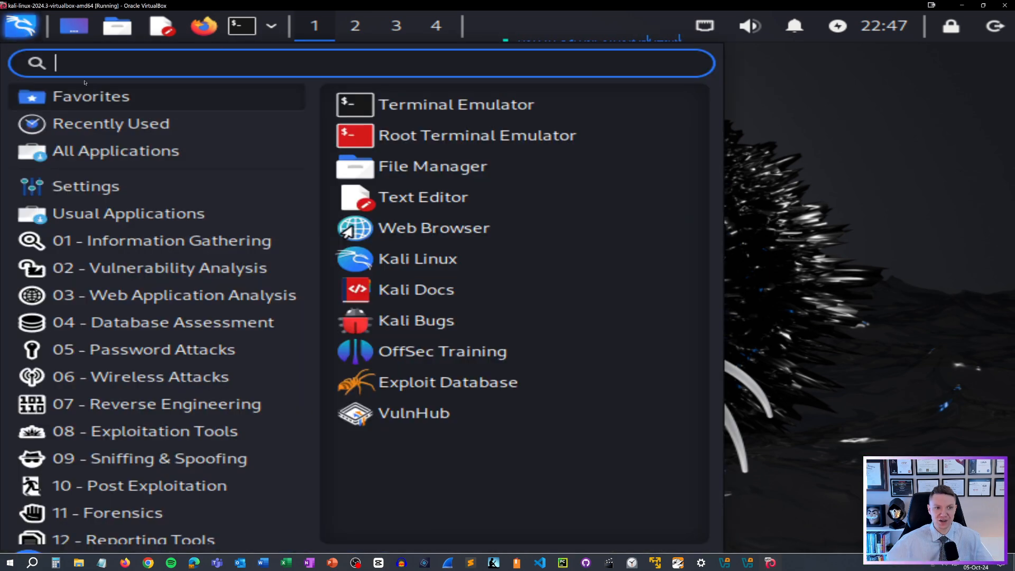
{"action": "type", "text": "d"}
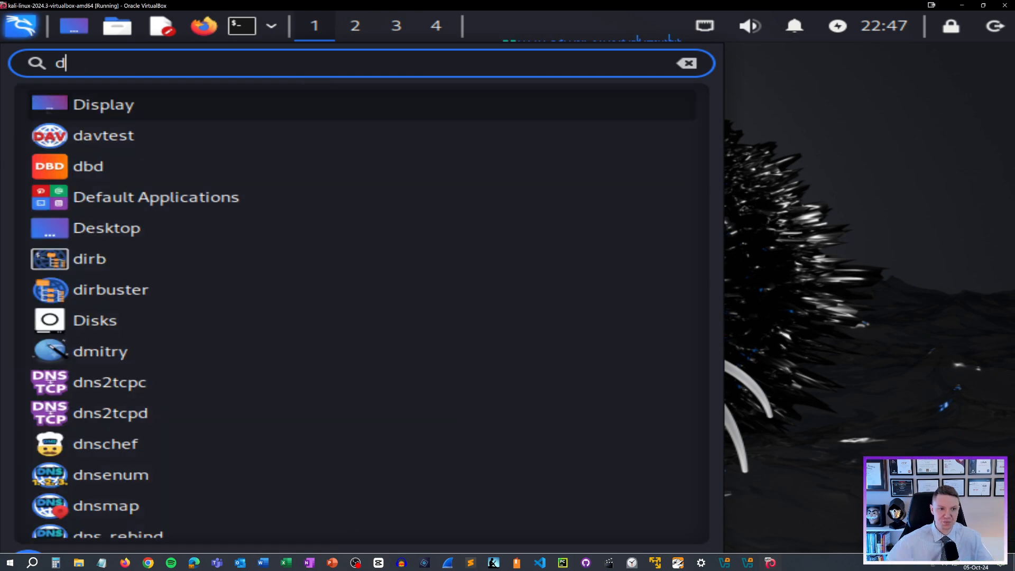
{"action": "left_click", "coordinate": [103, 105]}
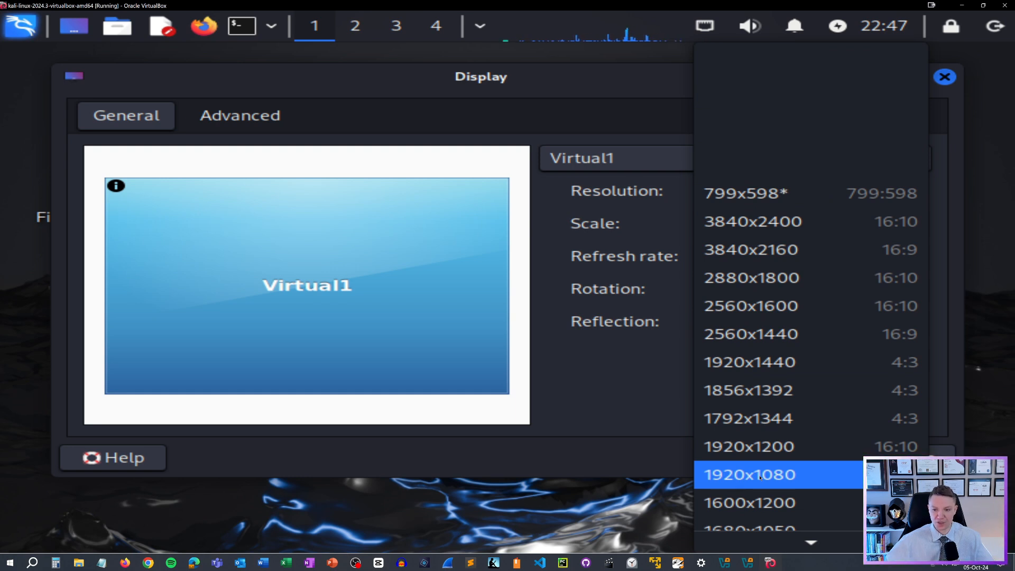
Set the resolution to 1920x1080, apply it, keep the configuration and close Display.
{"action": "left_click", "coordinate": [748, 474]}
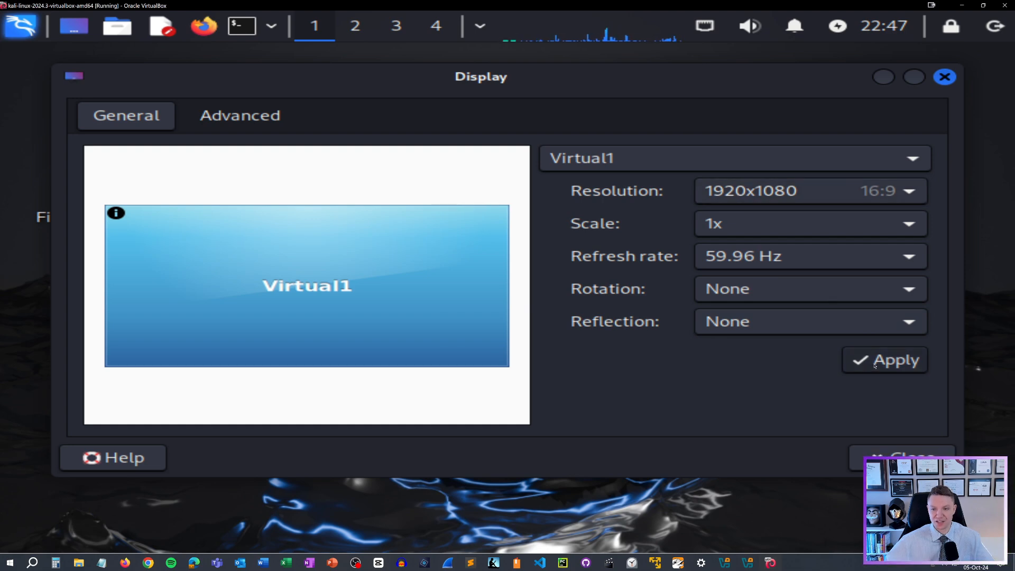
{"action": "left_click", "coordinate": [884, 359]}
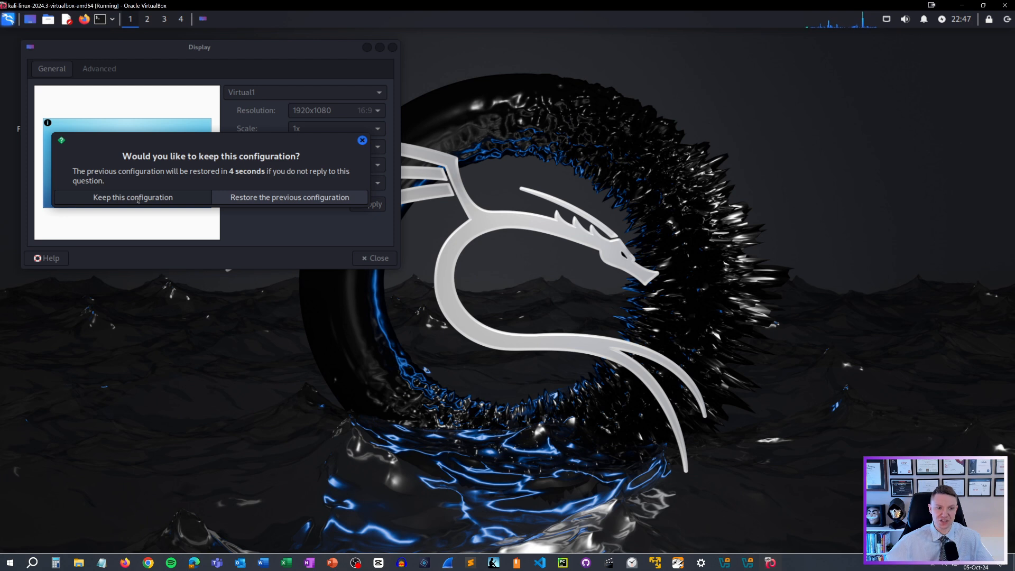
{"action": "left_click", "coordinate": [132, 197]}
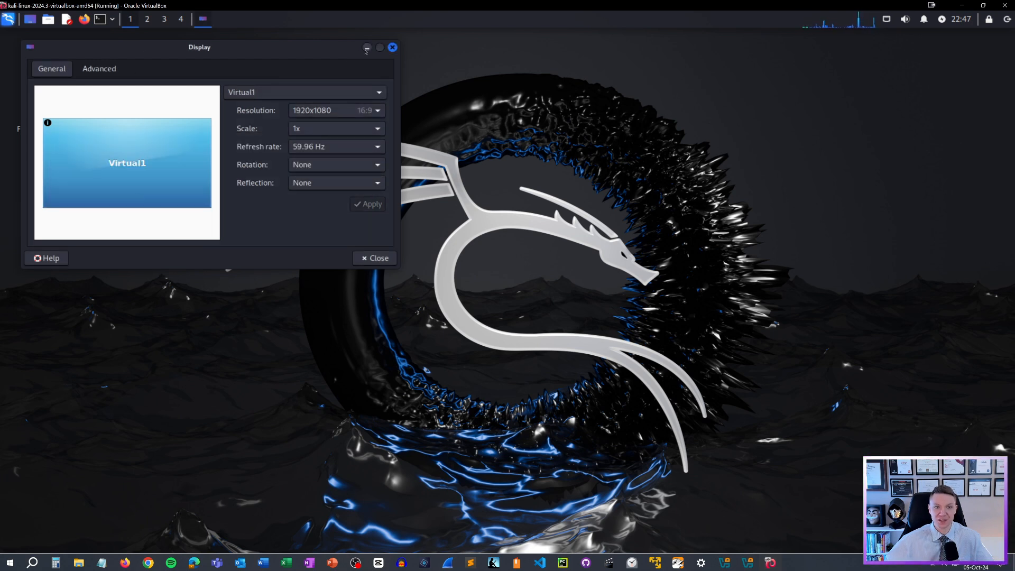
{"action": "left_click", "coordinate": [374, 258]}
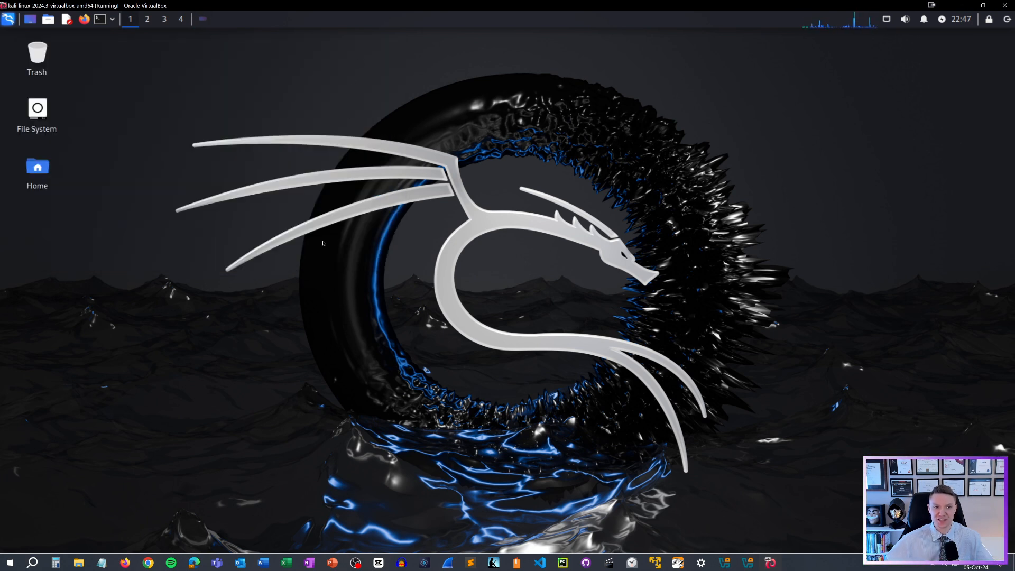
{"action": "mouse_move", "coordinate": [135, 91]}
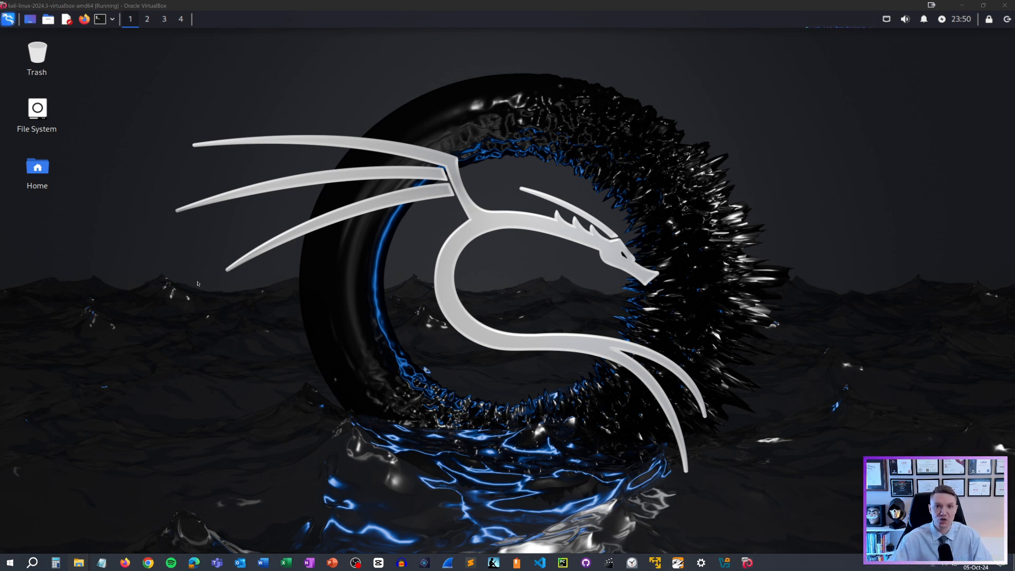
{"action": "mouse_move", "coordinate": [197, 222]}
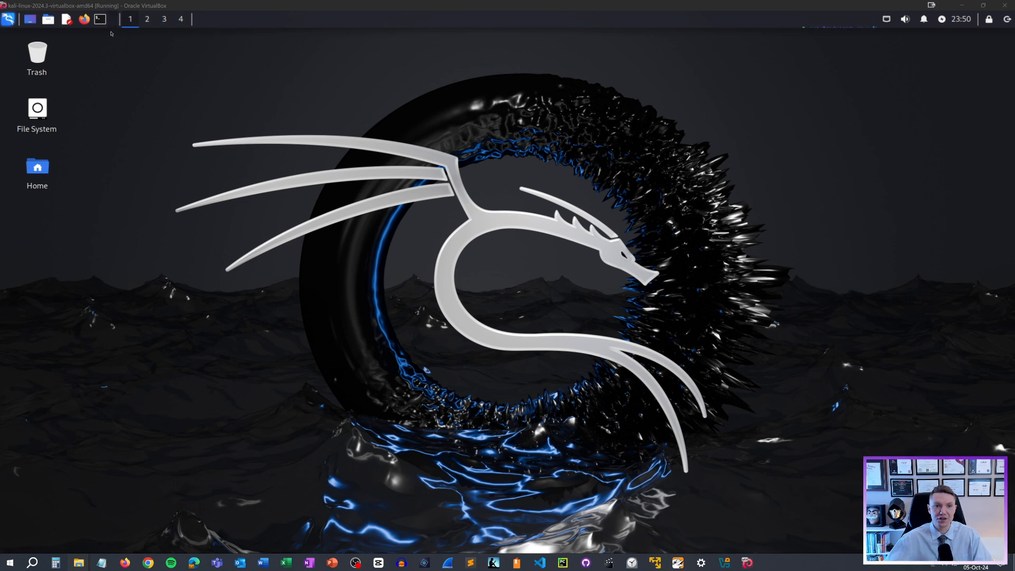
{"action": "mouse_move", "coordinate": [99, 19]}
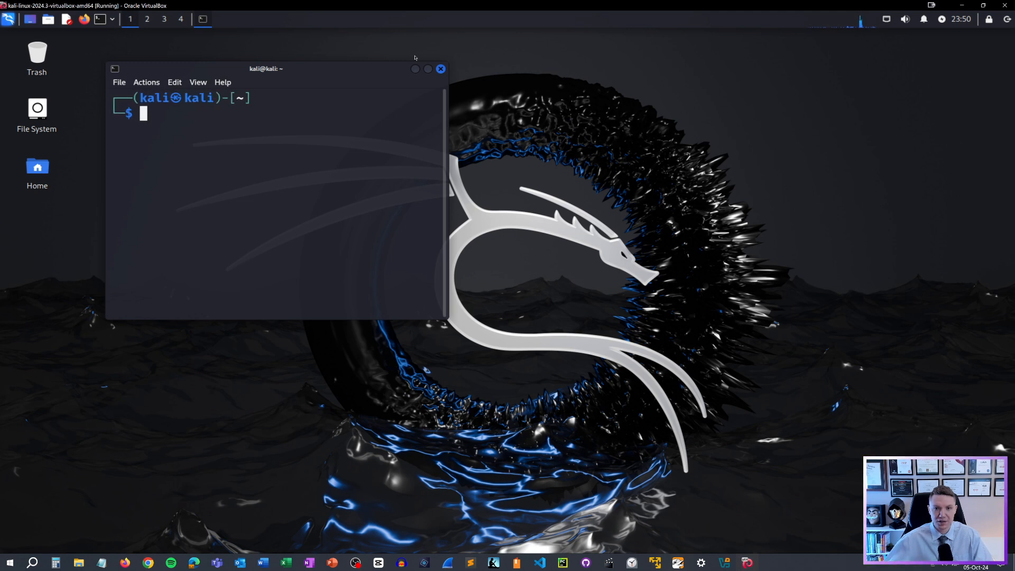
Maximize the terminal and run the passwd command.
{"action": "left_click", "coordinate": [426, 69]}
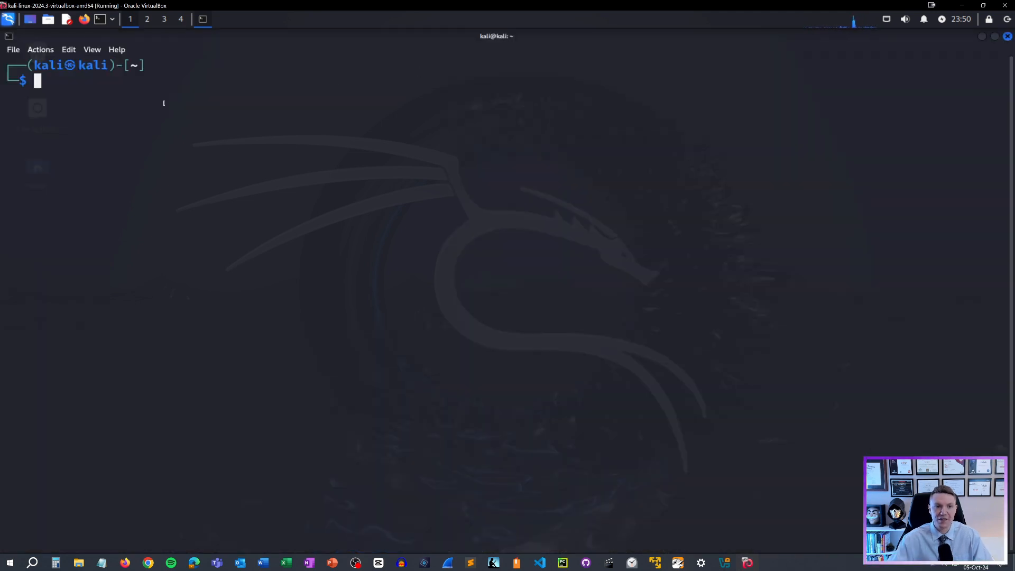
{"action": "type", "text": "pas"}
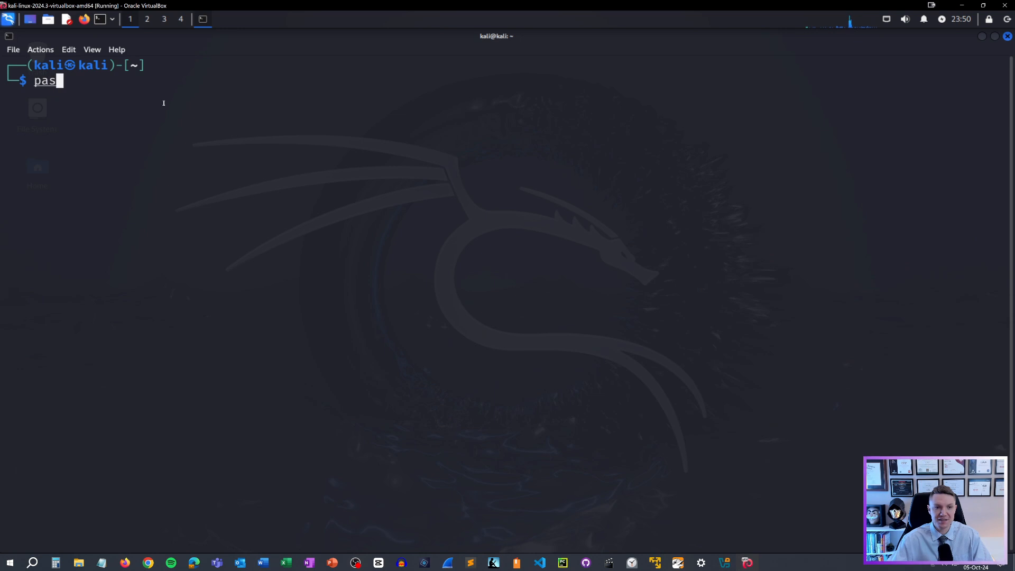
{"action": "type", "text": "wd"}
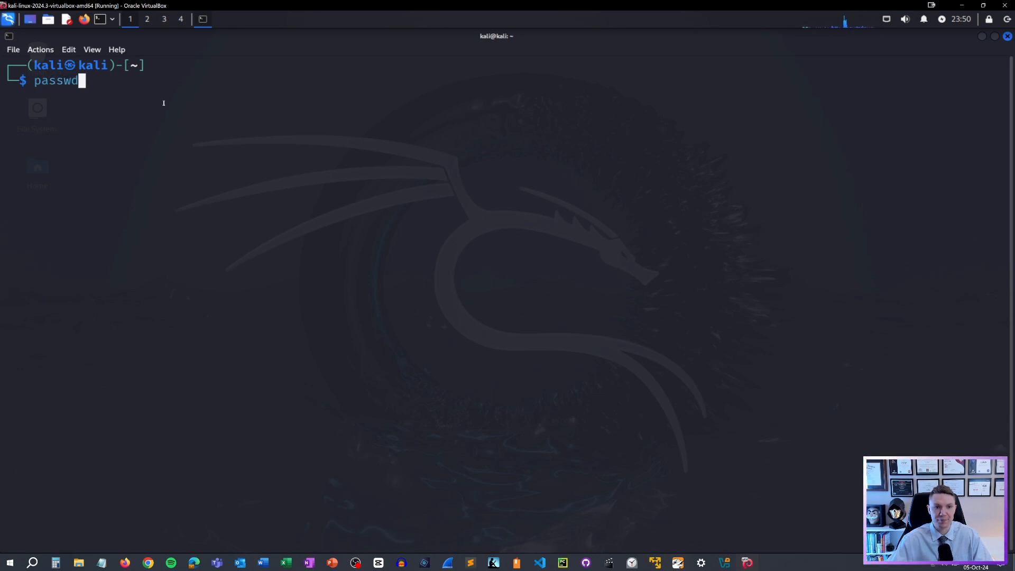
{"action": "key", "text": "Return"}
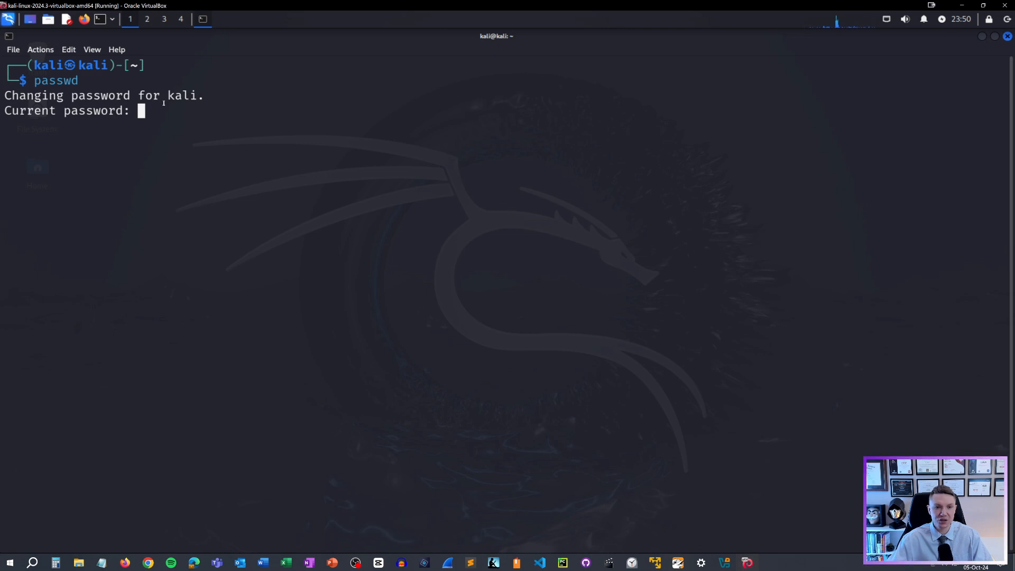
Enter the current kali password, then the new one twice, until it reports updated successfully.
{"action": "key", "text": "Return"}
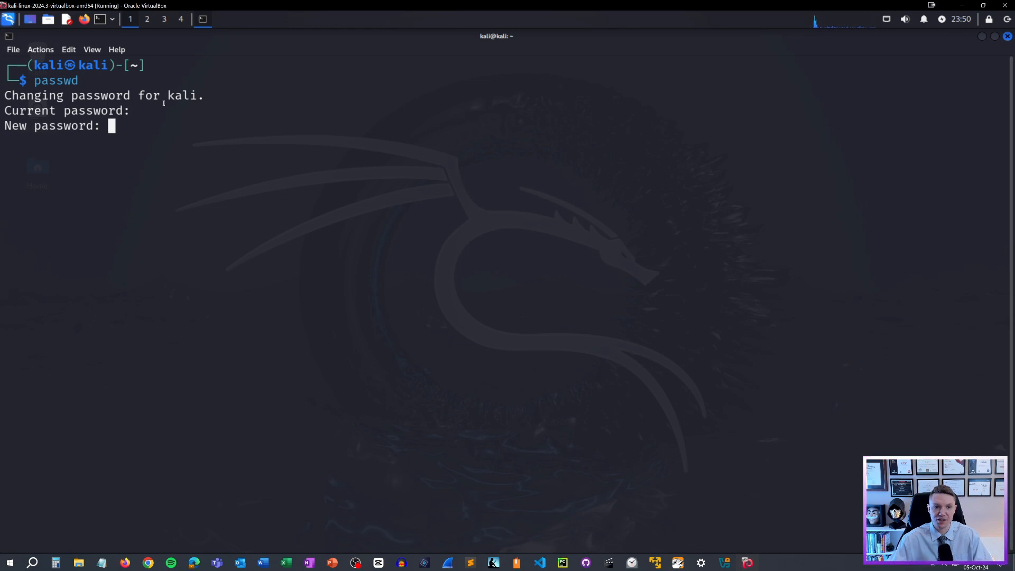
{"action": "key", "text": "Return"}
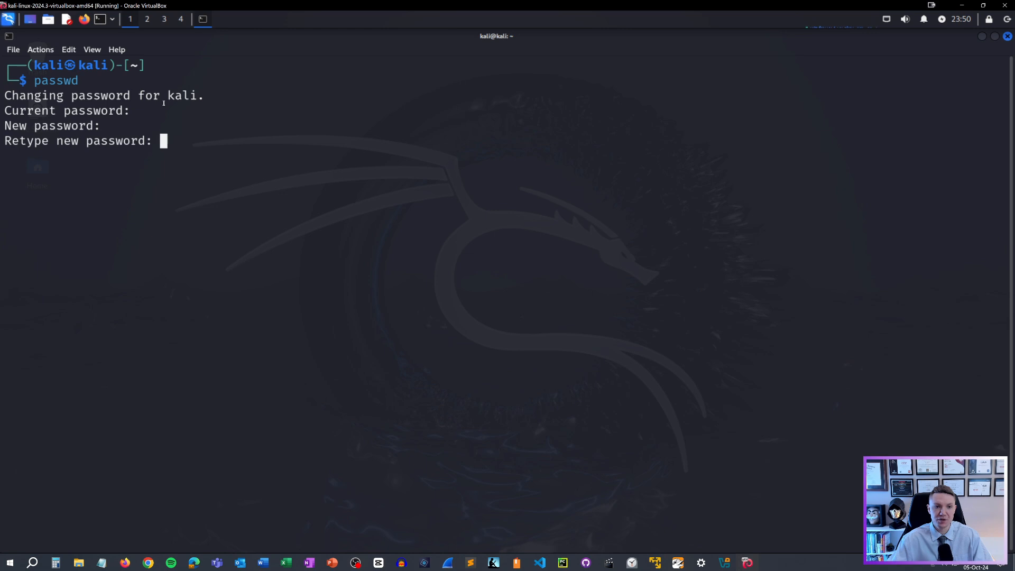
{"action": "key", "text": "Return"}
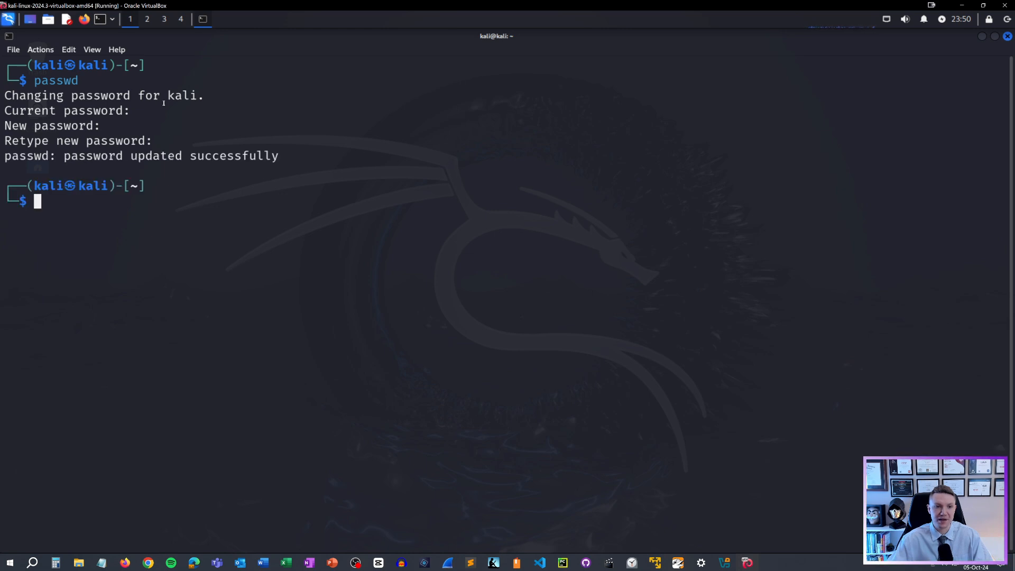
{"action": "mouse_move", "coordinate": [186, 41]}
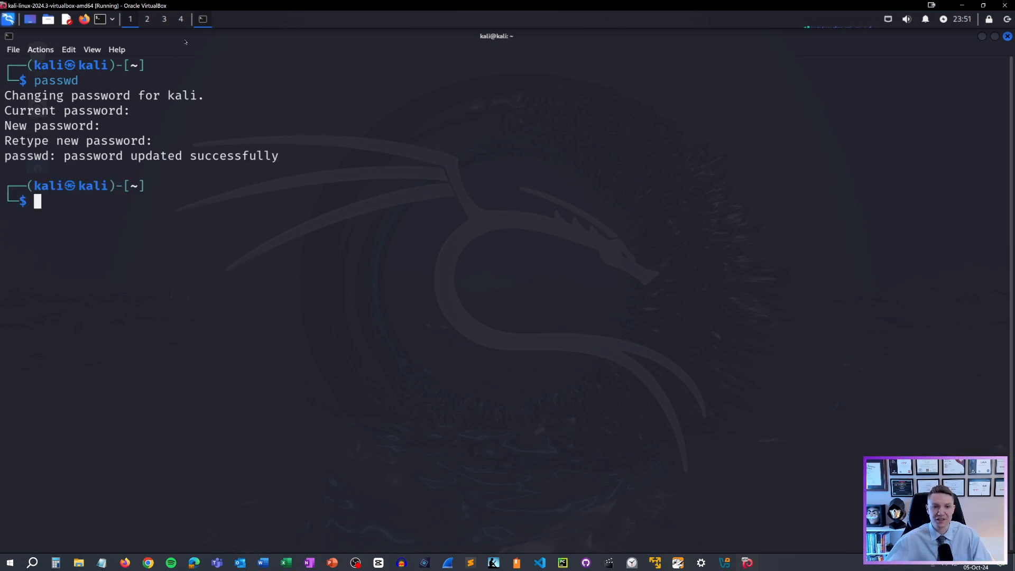
{"action": "double_click", "coordinate": [140, 156]}
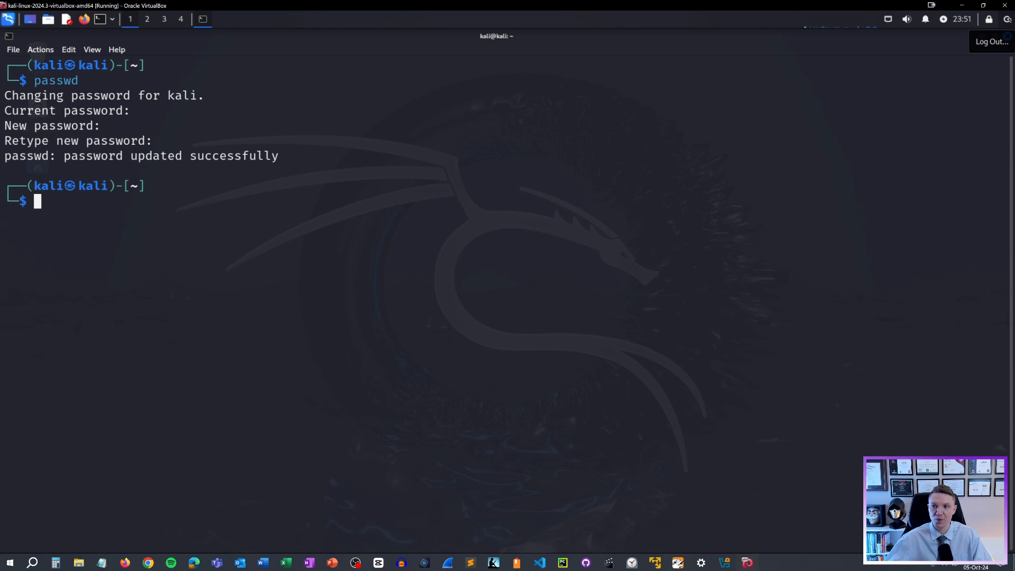
Log out of Kali and sign in as kali with the new password, retrying after one rejected attempt.
{"action": "left_click", "coordinate": [990, 41]}
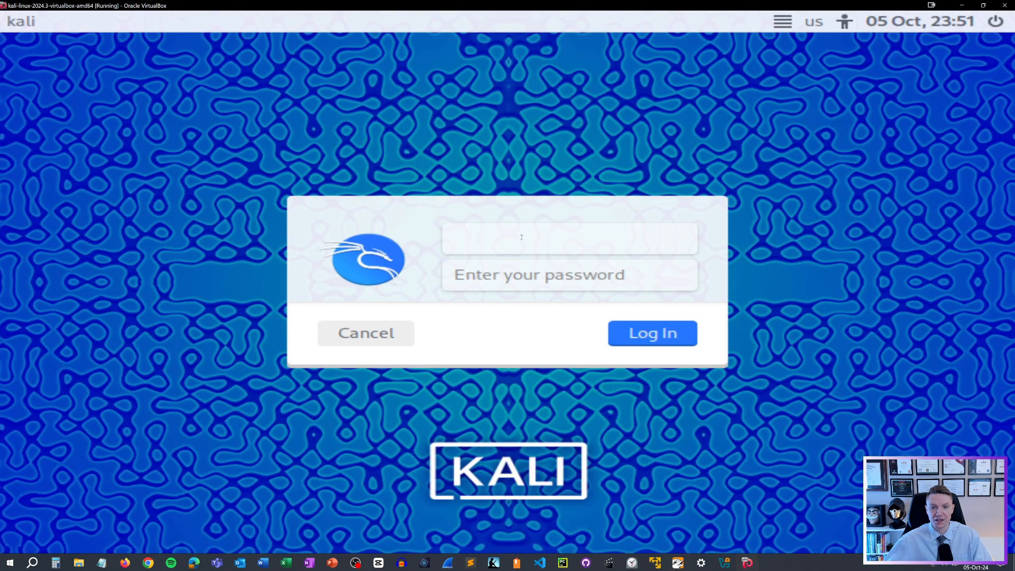
{"action": "type", "text": "kali"}
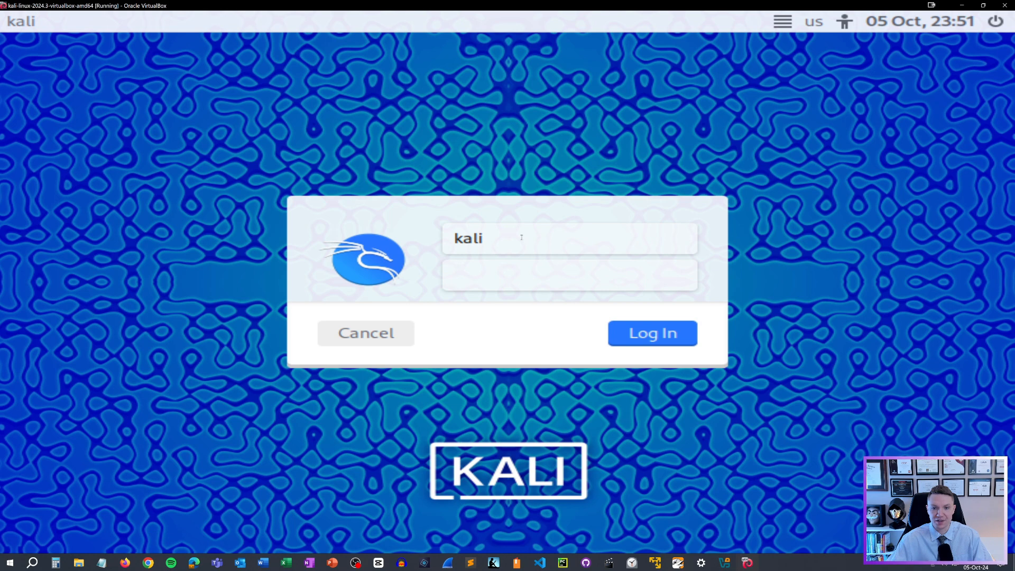
{"action": "type", "text": "kali"}
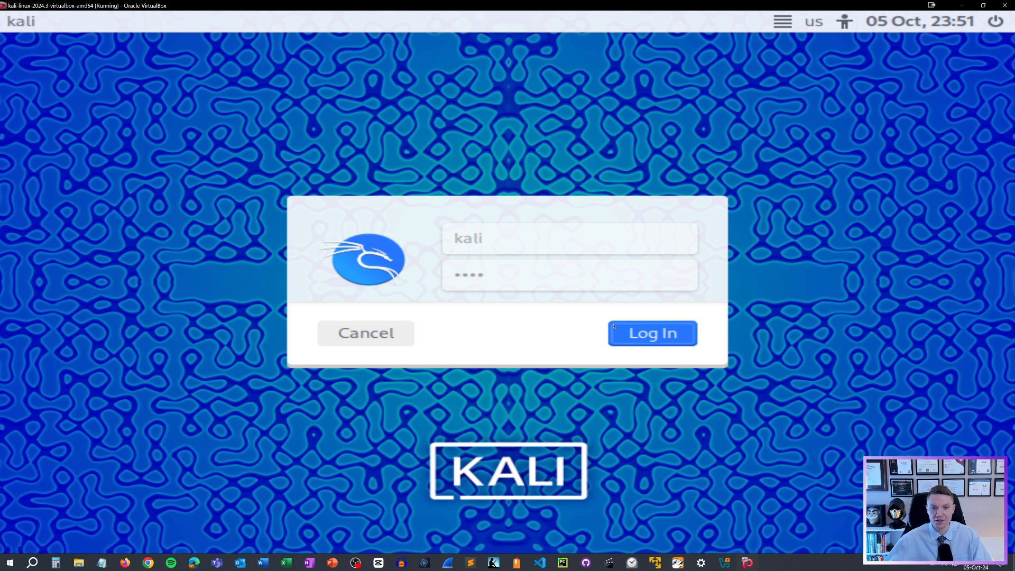
{"action": "left_click", "coordinate": [653, 333]}
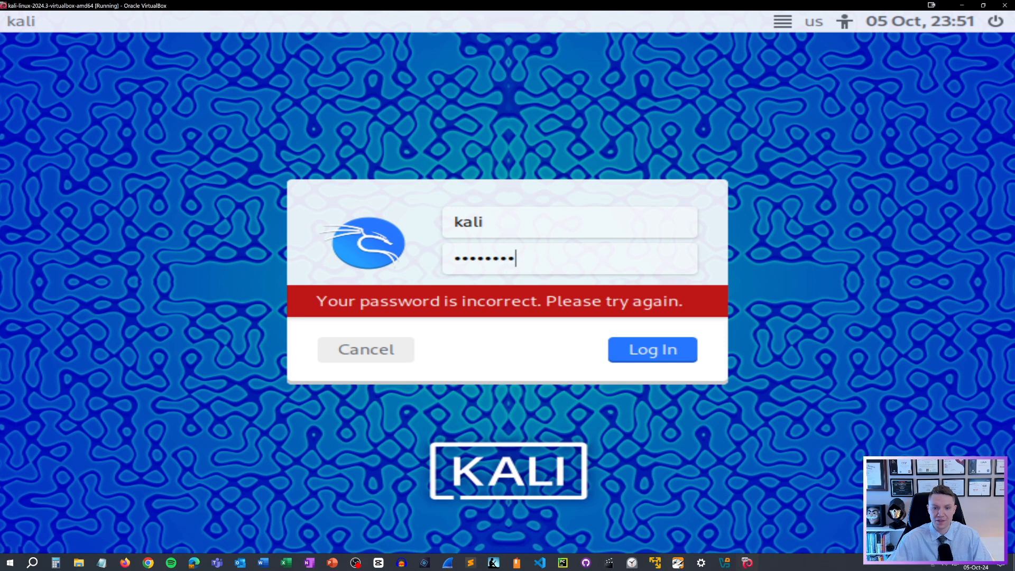
{"action": "left_click", "coordinate": [651, 348]}
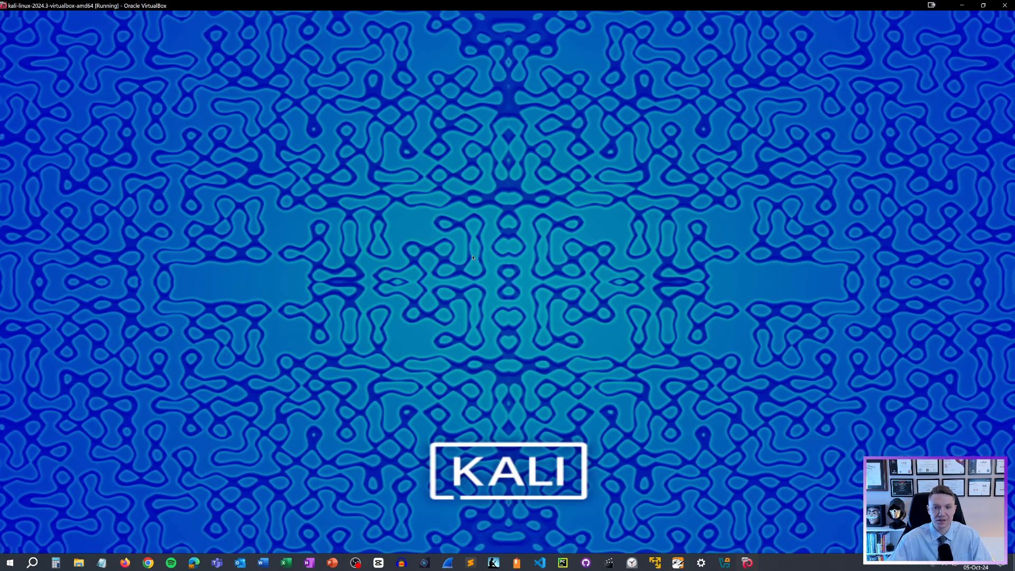